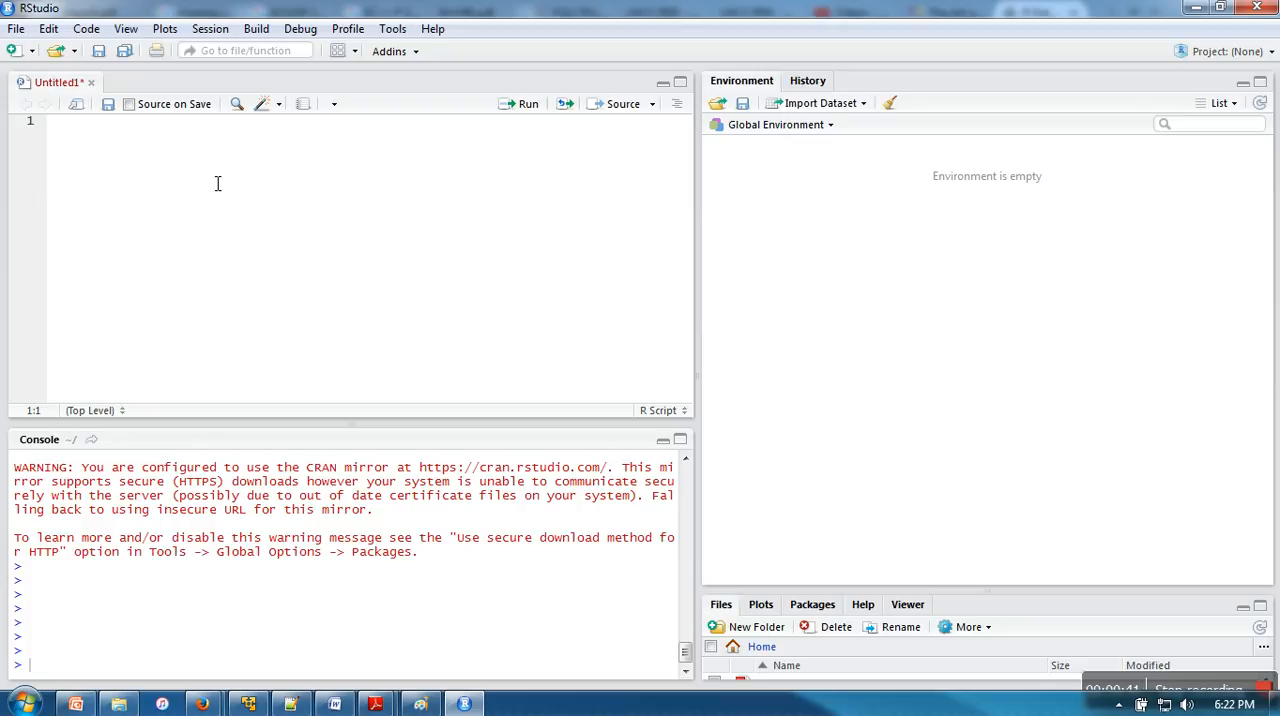
Write `a <- TRUE # FALSE` and `b <- 12` as the first two script lines.
{"action": "type", "text": "a"}
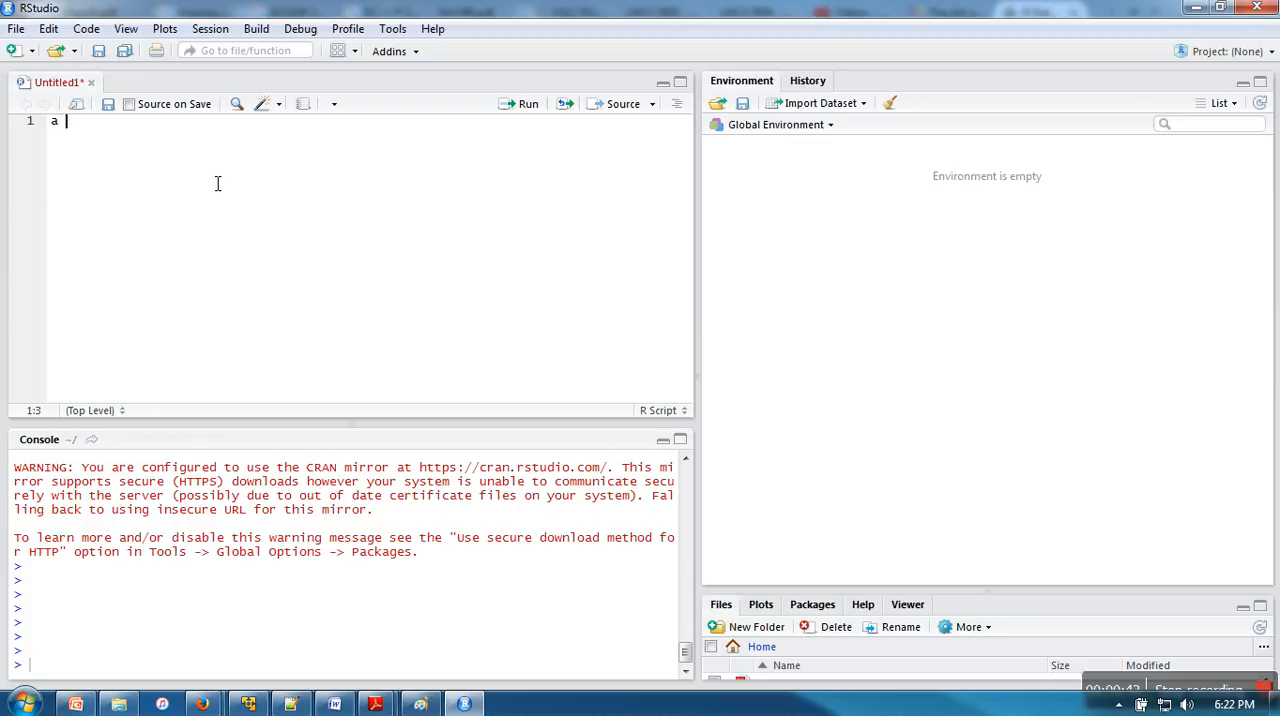
{"action": "type", "text": "<-"}
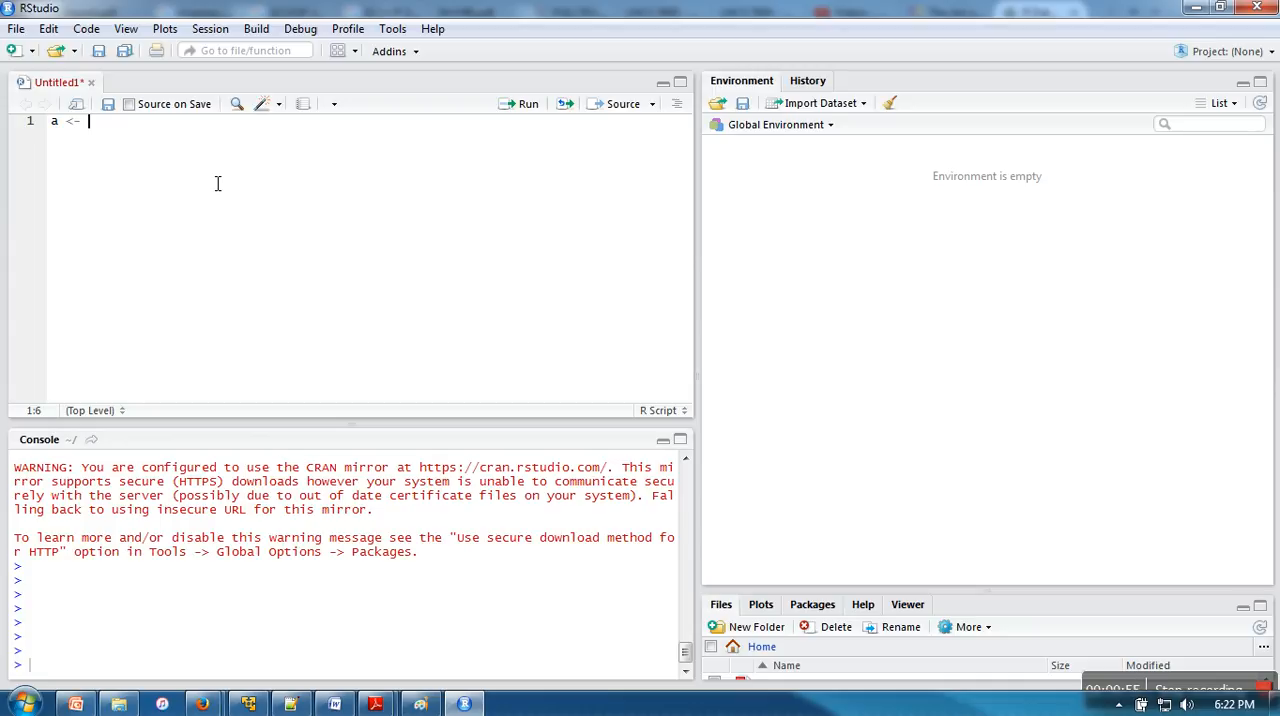
{"action": "type", "text": "TRE"}
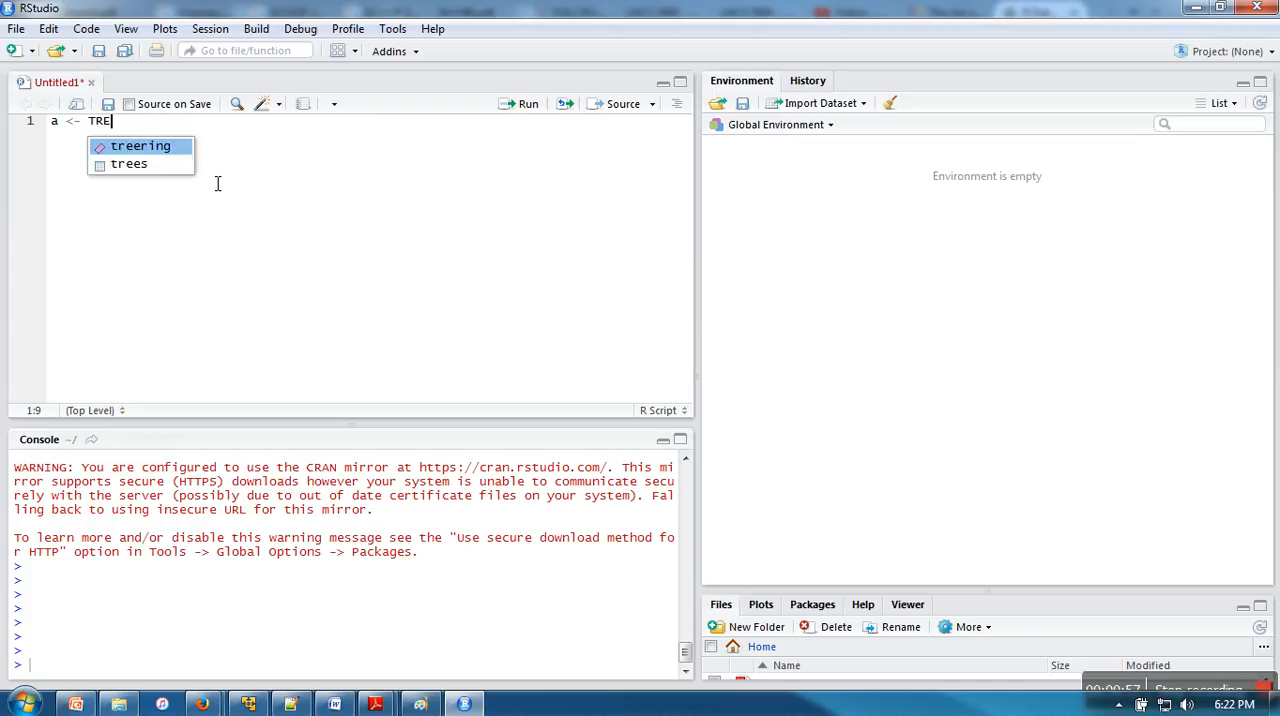
{"action": "type", "text": "UE"}
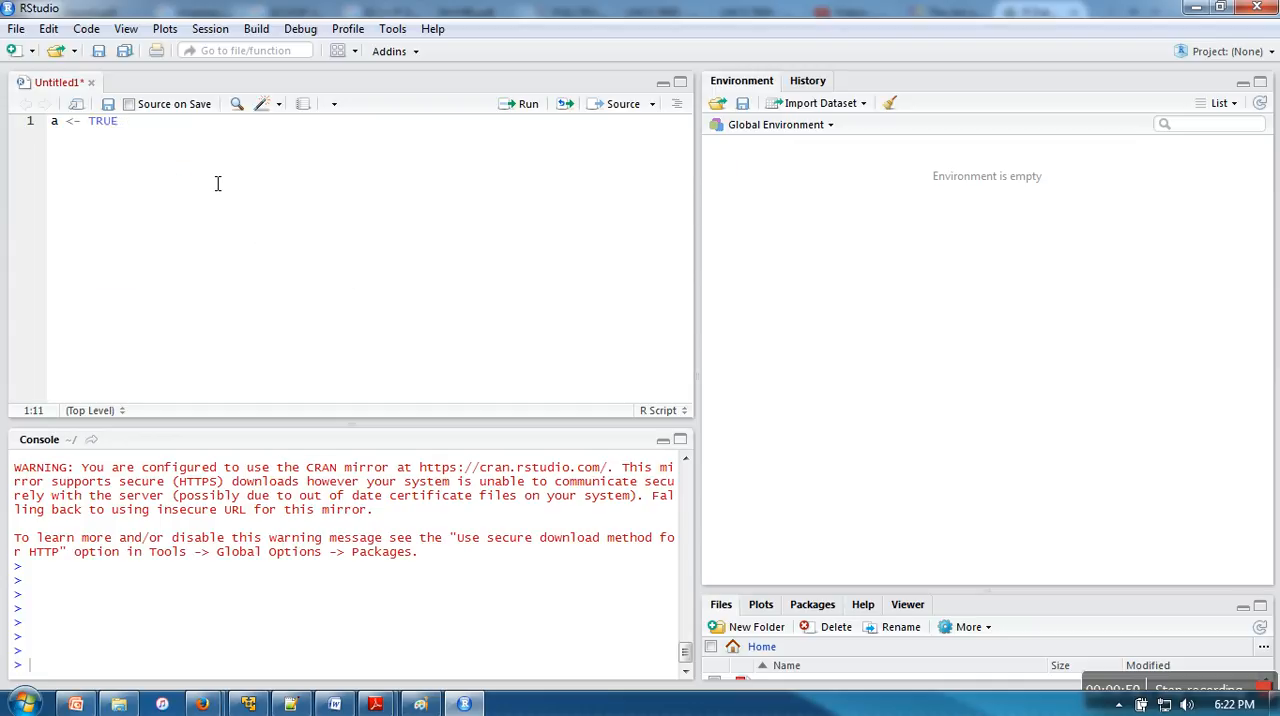
{"action": "type", "text": "# FALSE"}
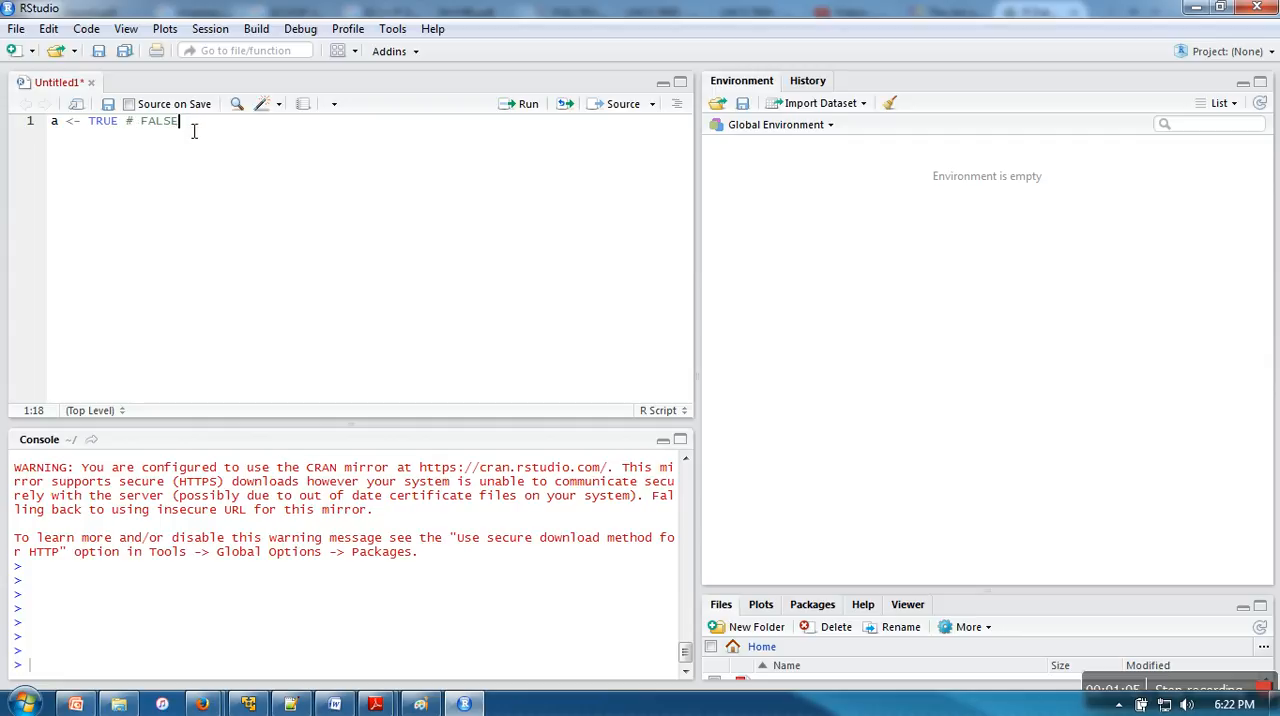
{"action": "type", "text": "b"}
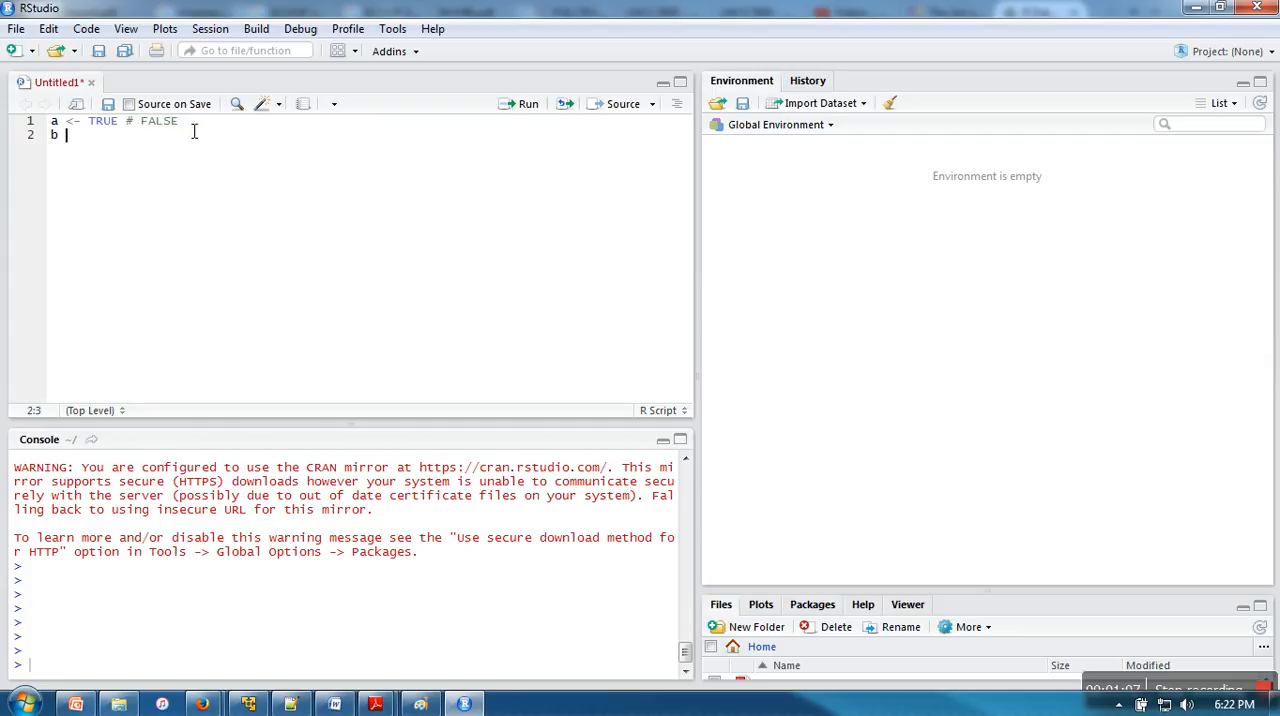
{"action": "type", "text": "<-"}
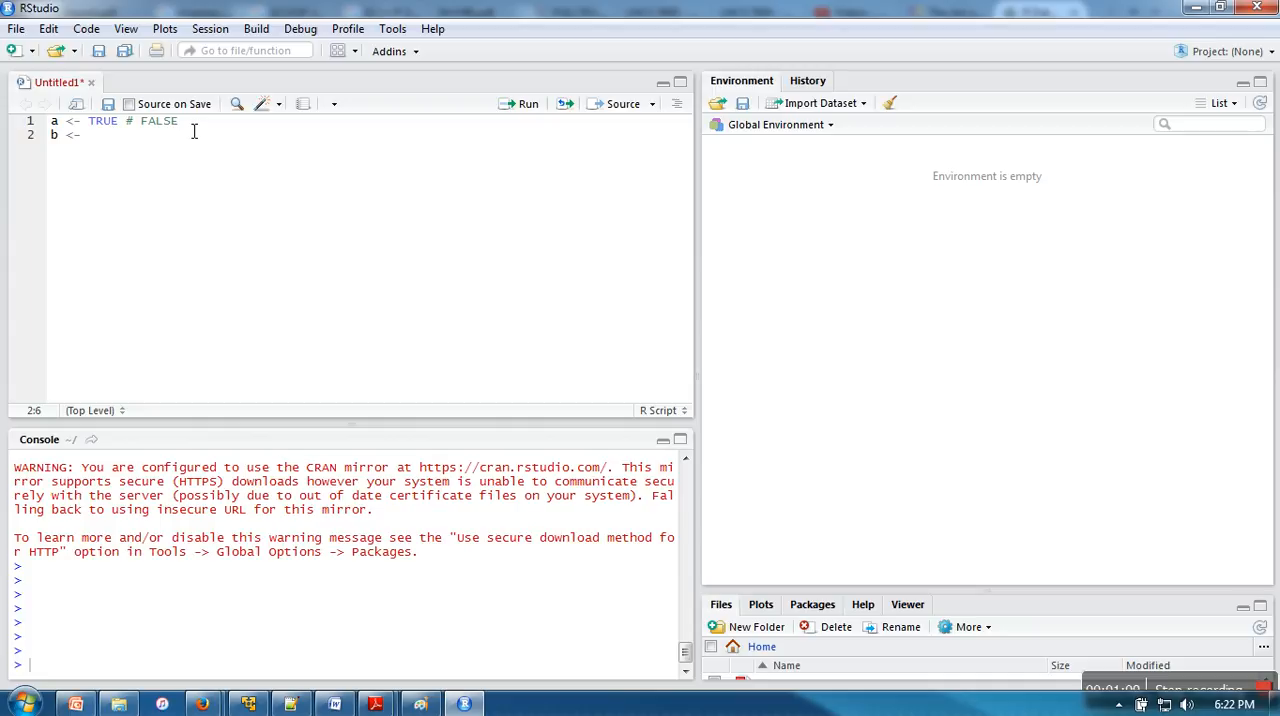
{"action": "type", "text": "12"}
{"action": "type", "text": "c"}
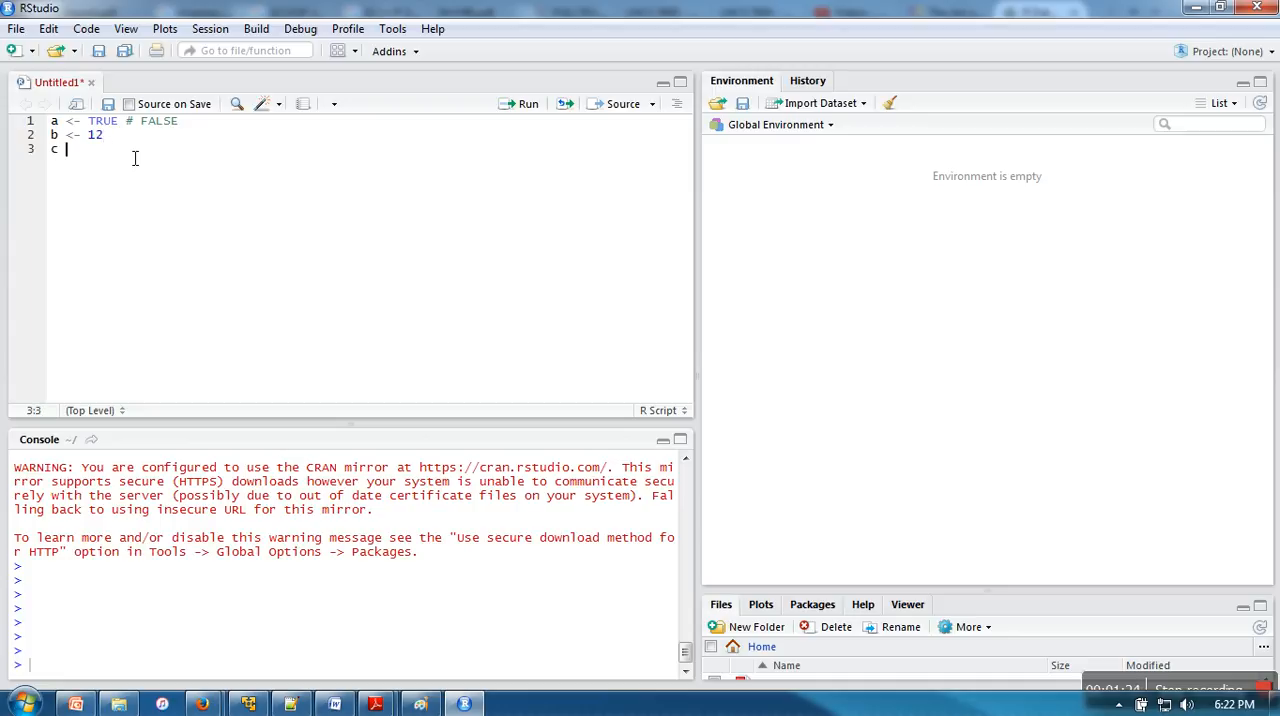
Assign `c <- 12L` and `d <- 12+2i` on the next lines.
{"action": "type", "text": "<- 12L"}
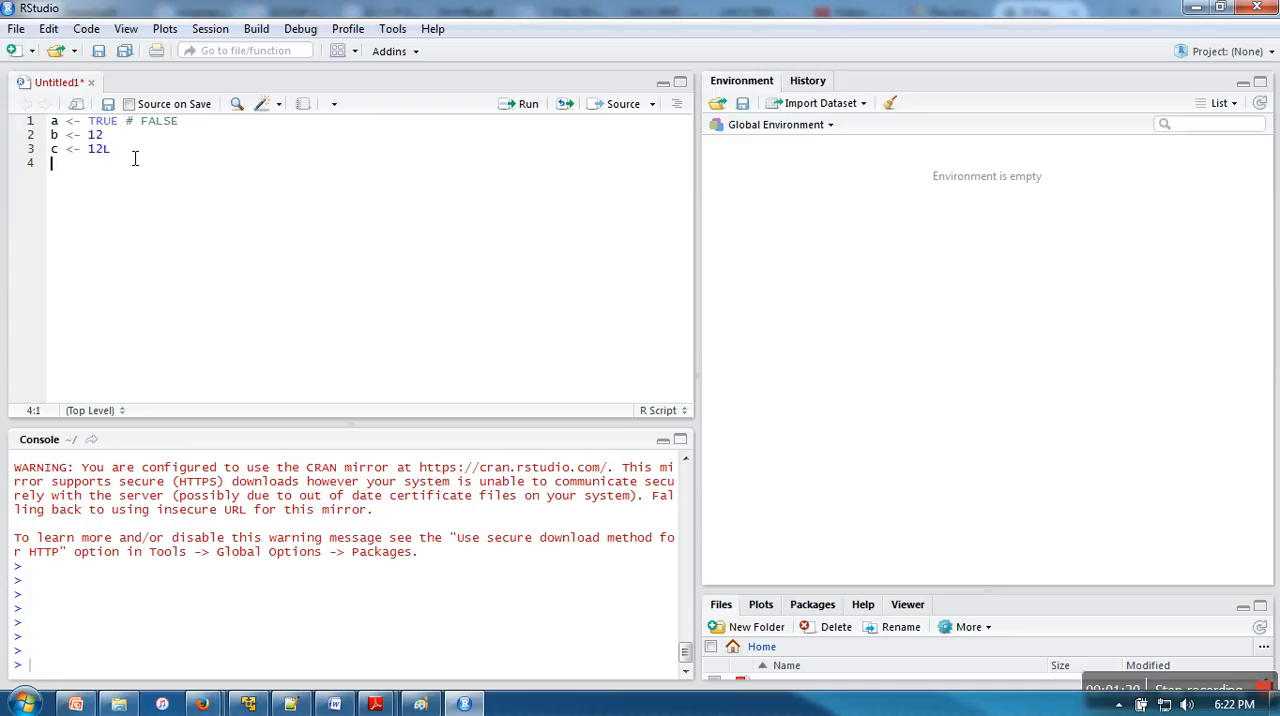
{"action": "type", "text": "d <-"}
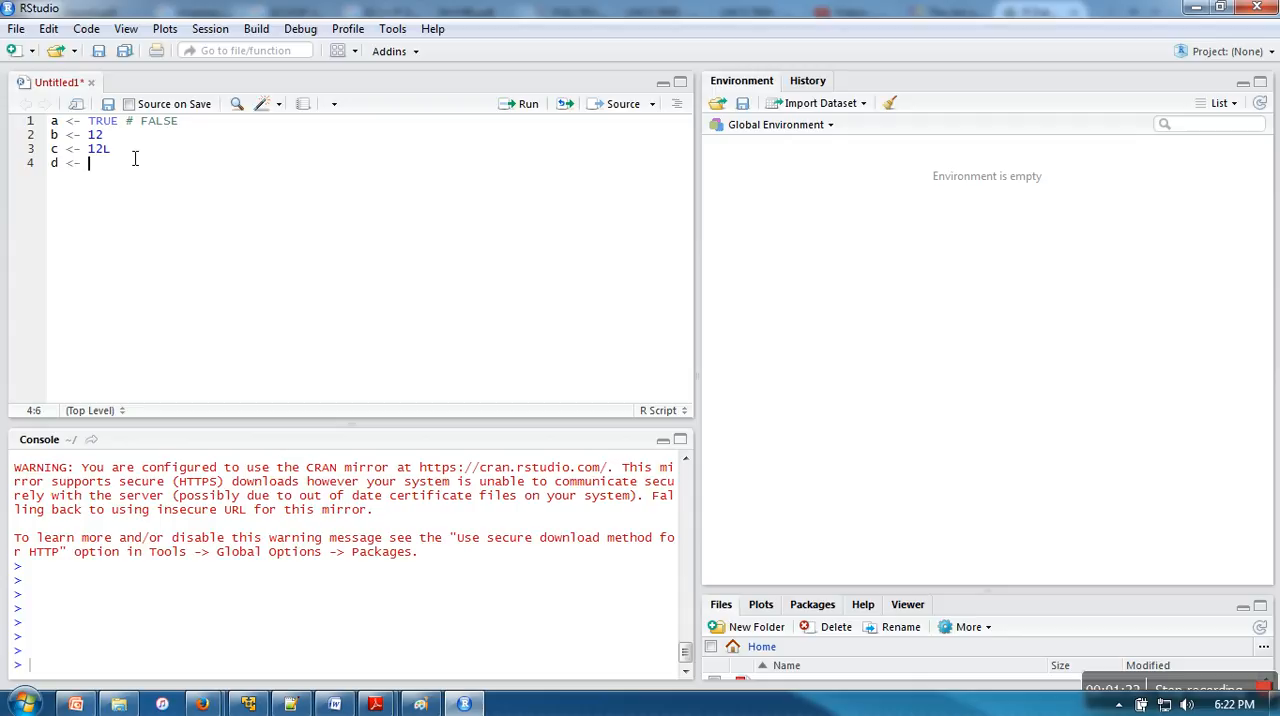
{"action": "type", "text": "12+"}
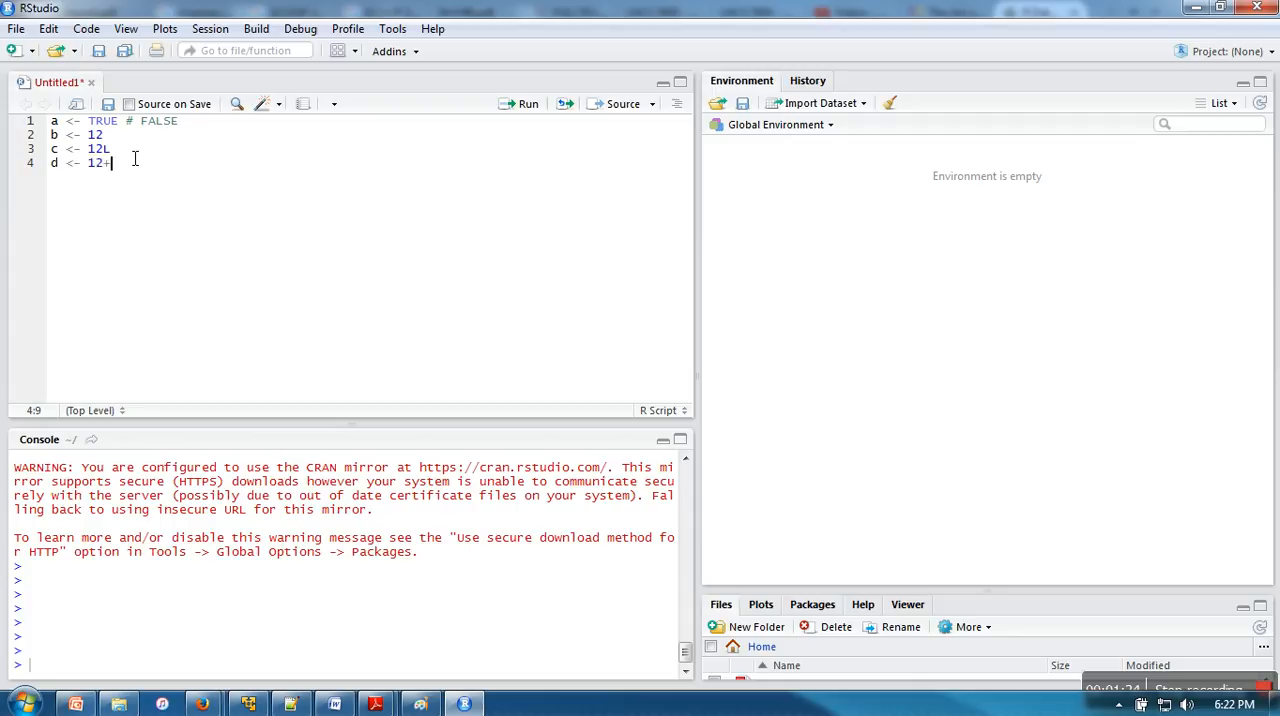
{"action": "type", "text": "2i"}
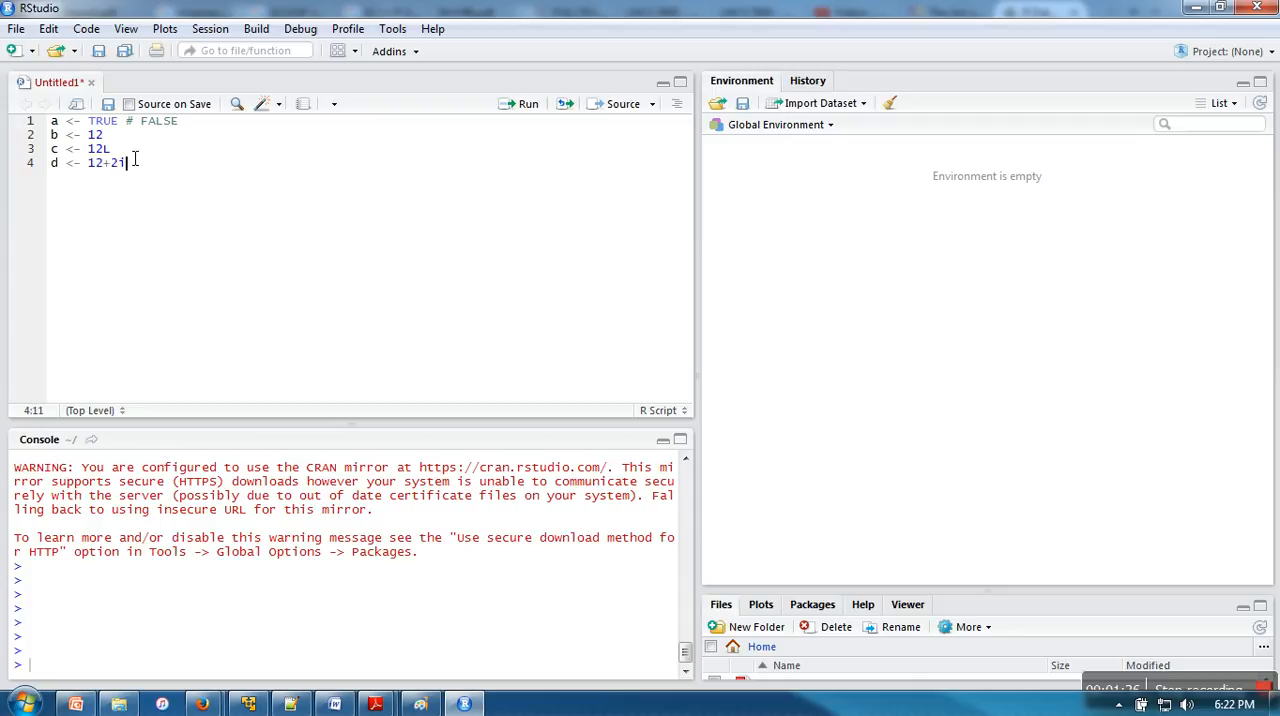
Assign `e <- 'a'` and `f <- "welcome"` on their own lines.
{"action": "type", "text": "e"}
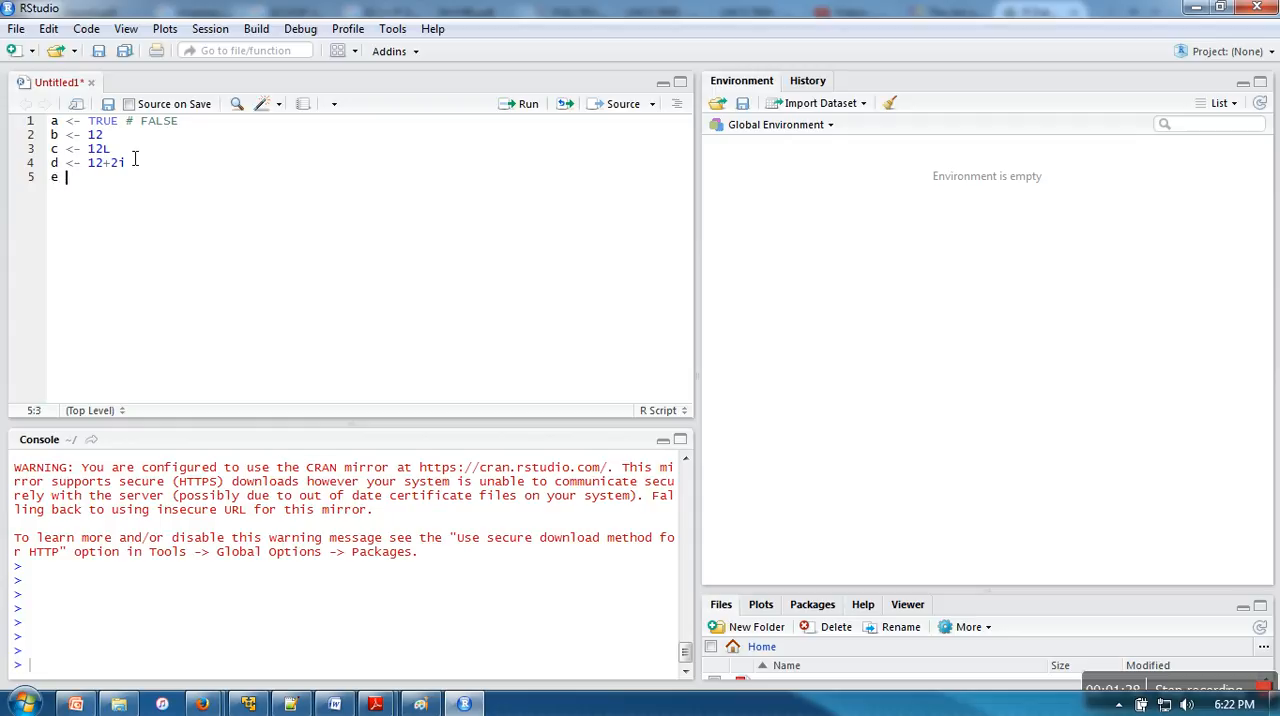
{"action": "type", "text": "<- '"}
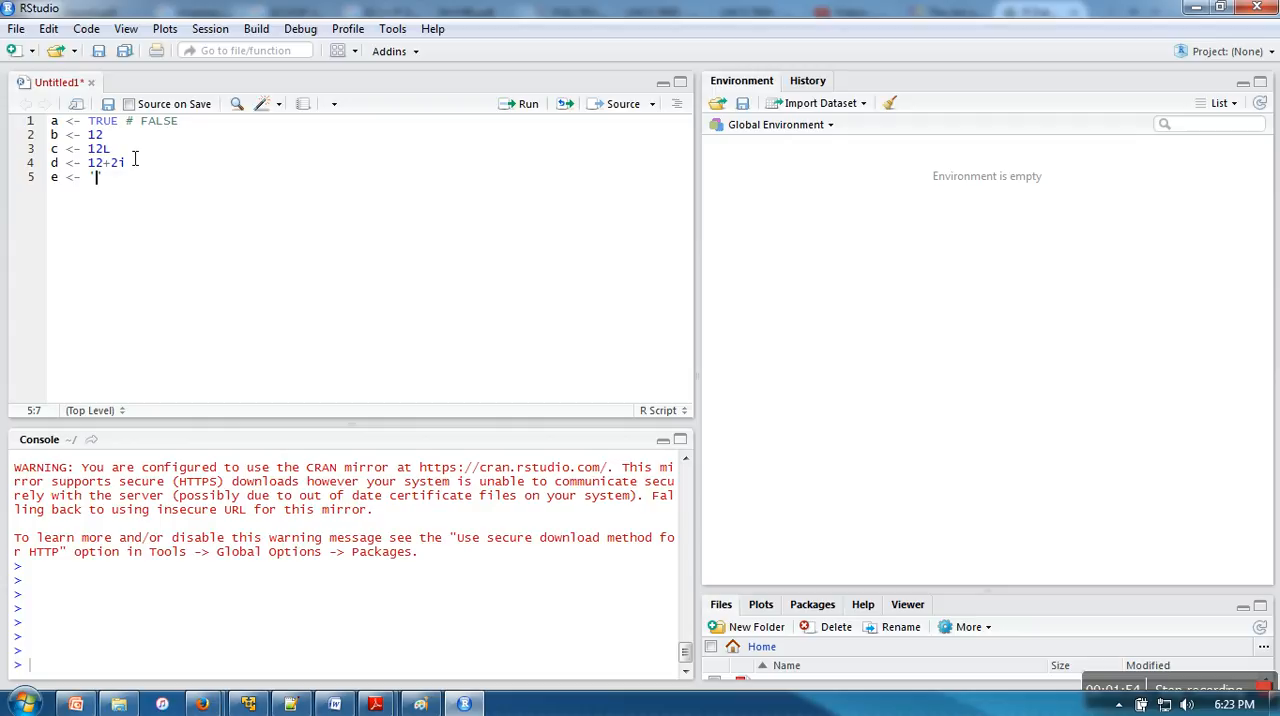
{"action": "type", "text": "a"}
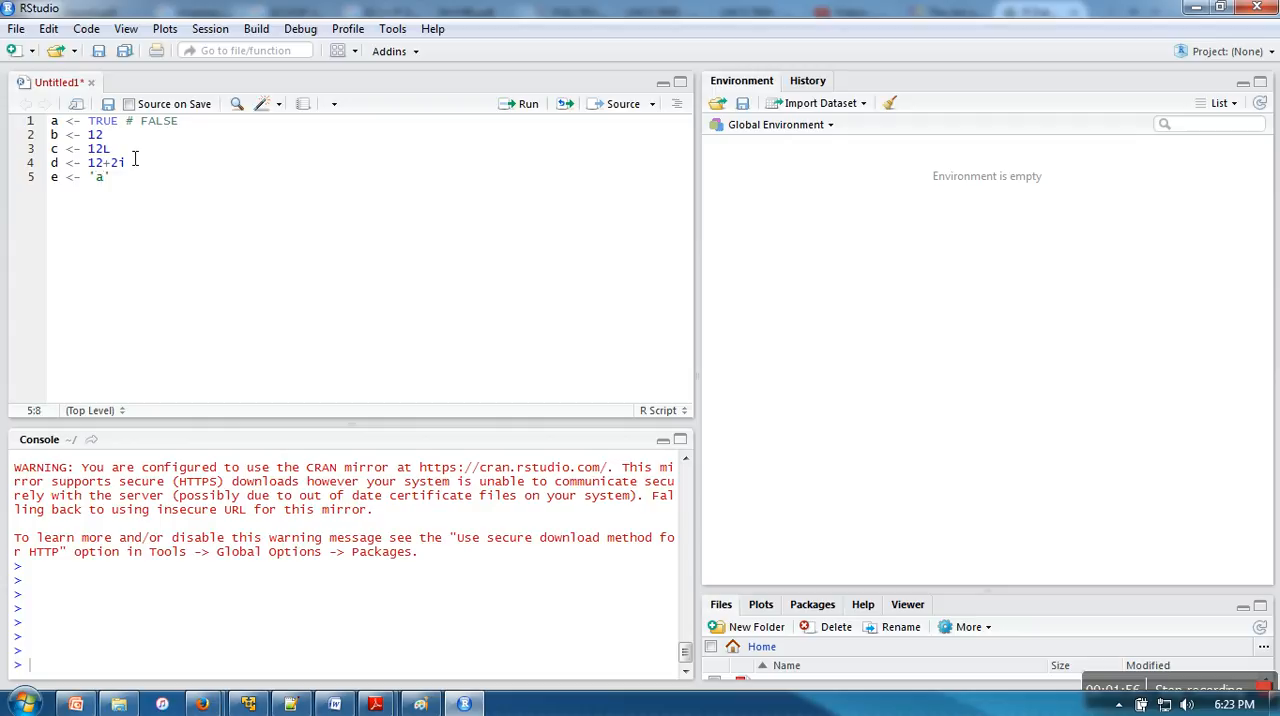
{"action": "type", "text": "f <- \""}
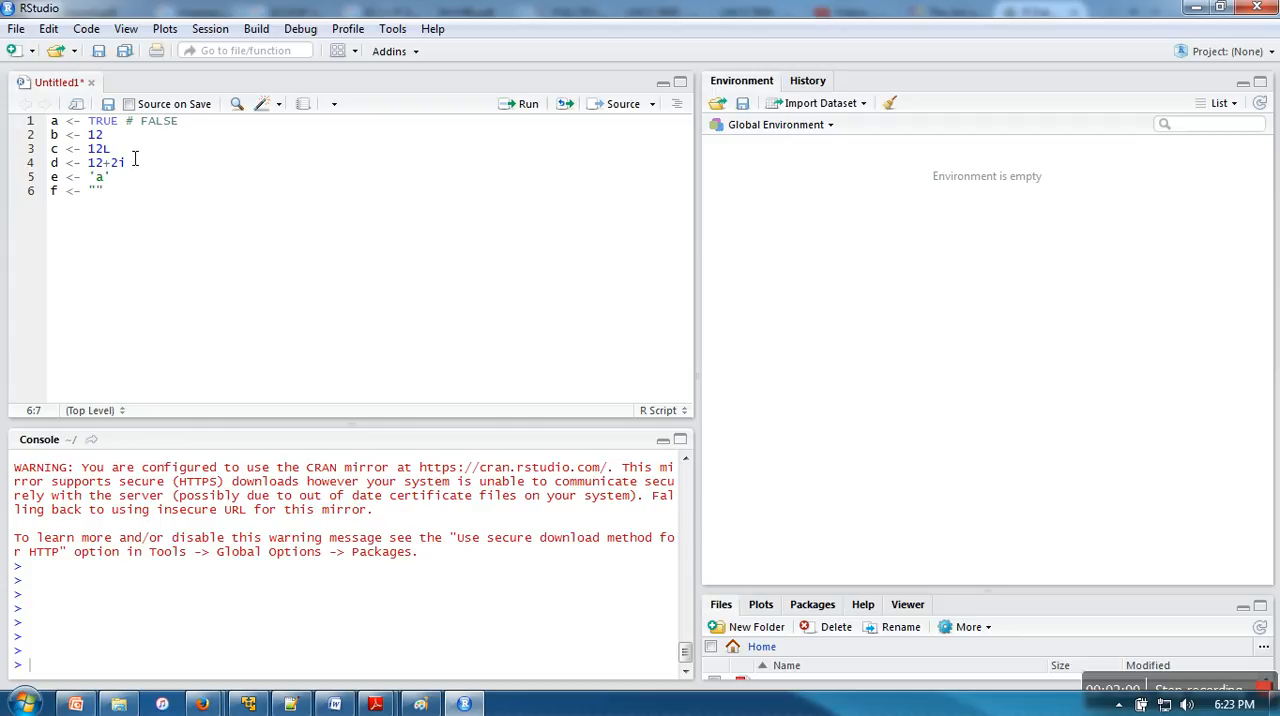
{"action": "type", "text": "s"}
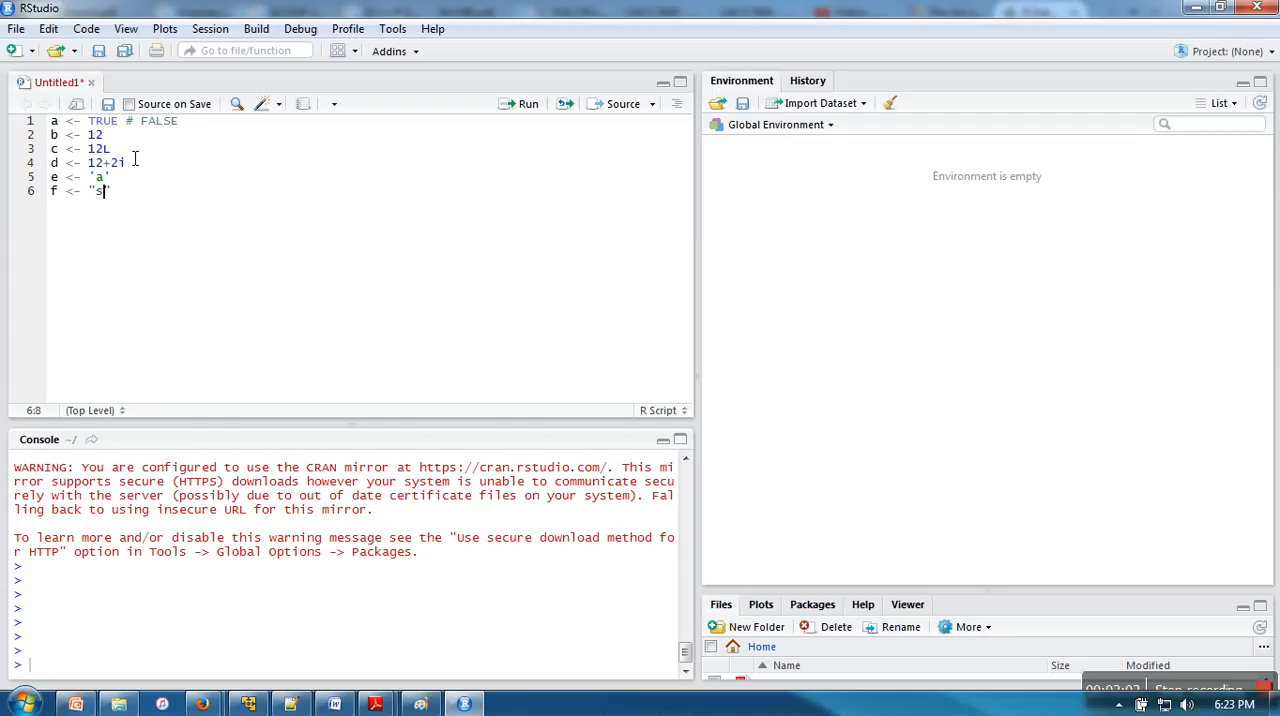
{"action": "type", "text": "welcome"}
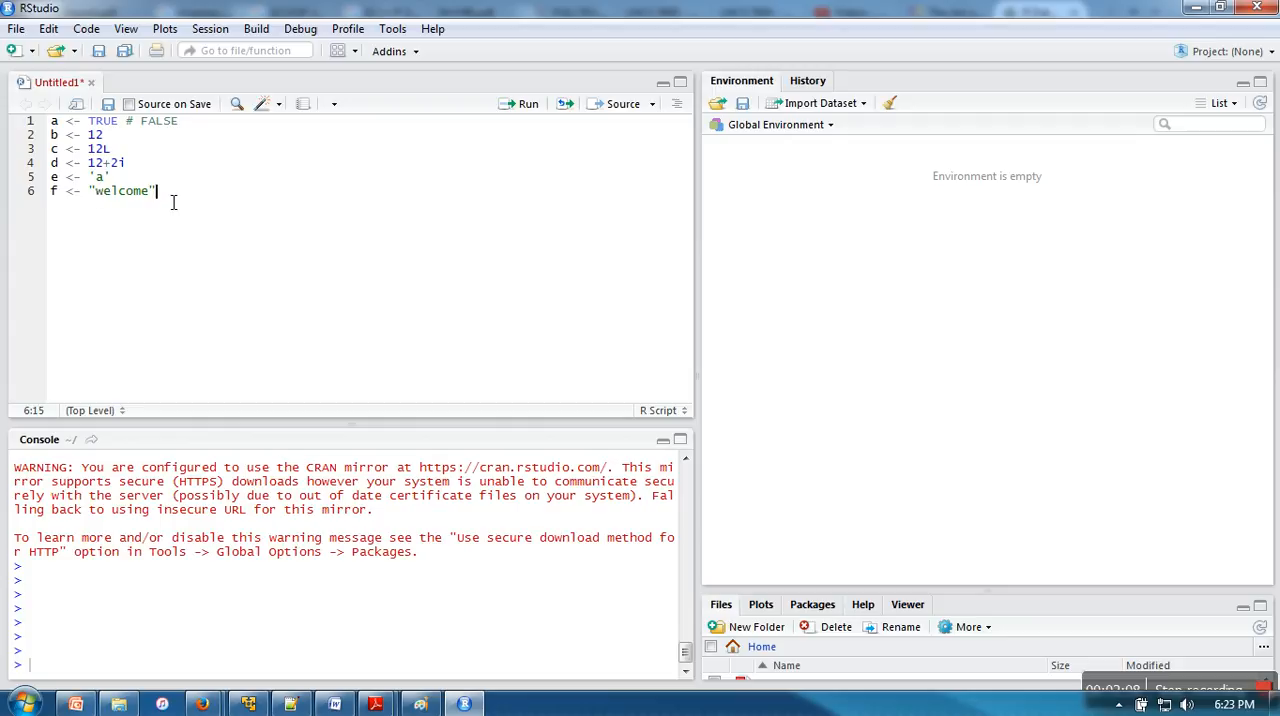
{"action": "key", "text": "enter"}
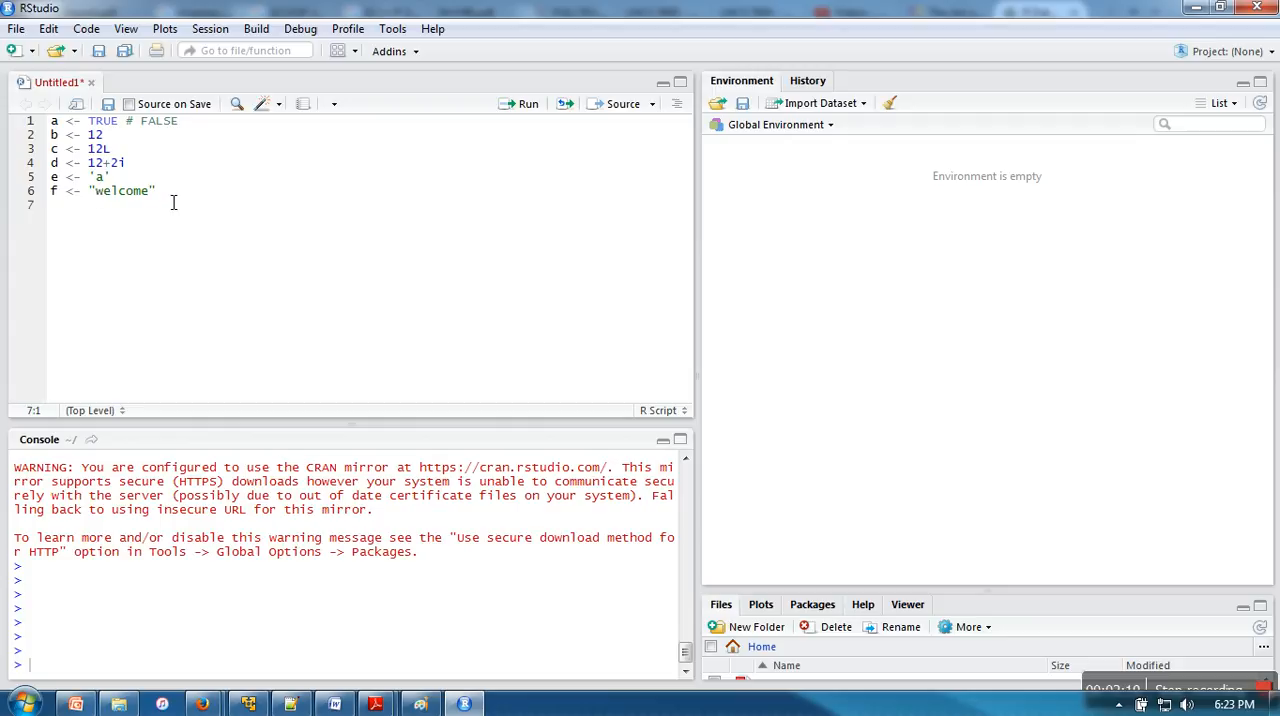
Write `g <- charToRaw("welcome")` to store the word's raw bytes.
{"action": "type", "text": "g <-"}
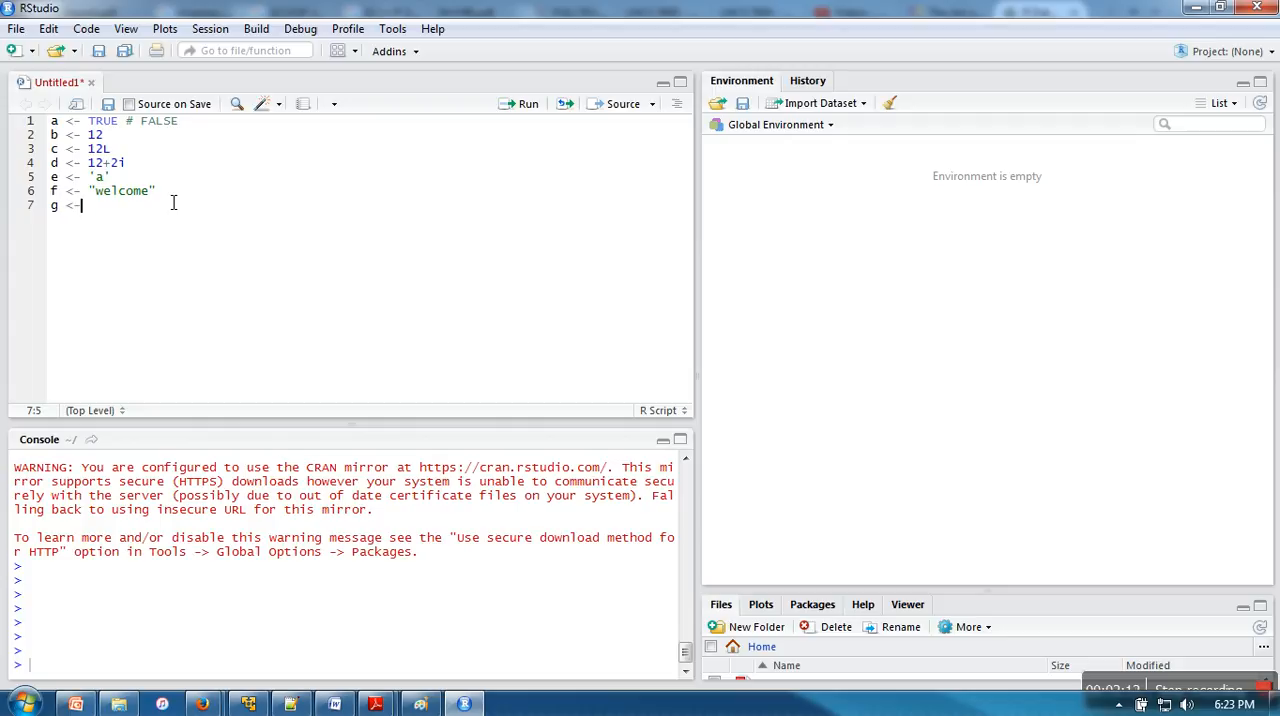
{"action": "type", "text": "charToRaw(("}
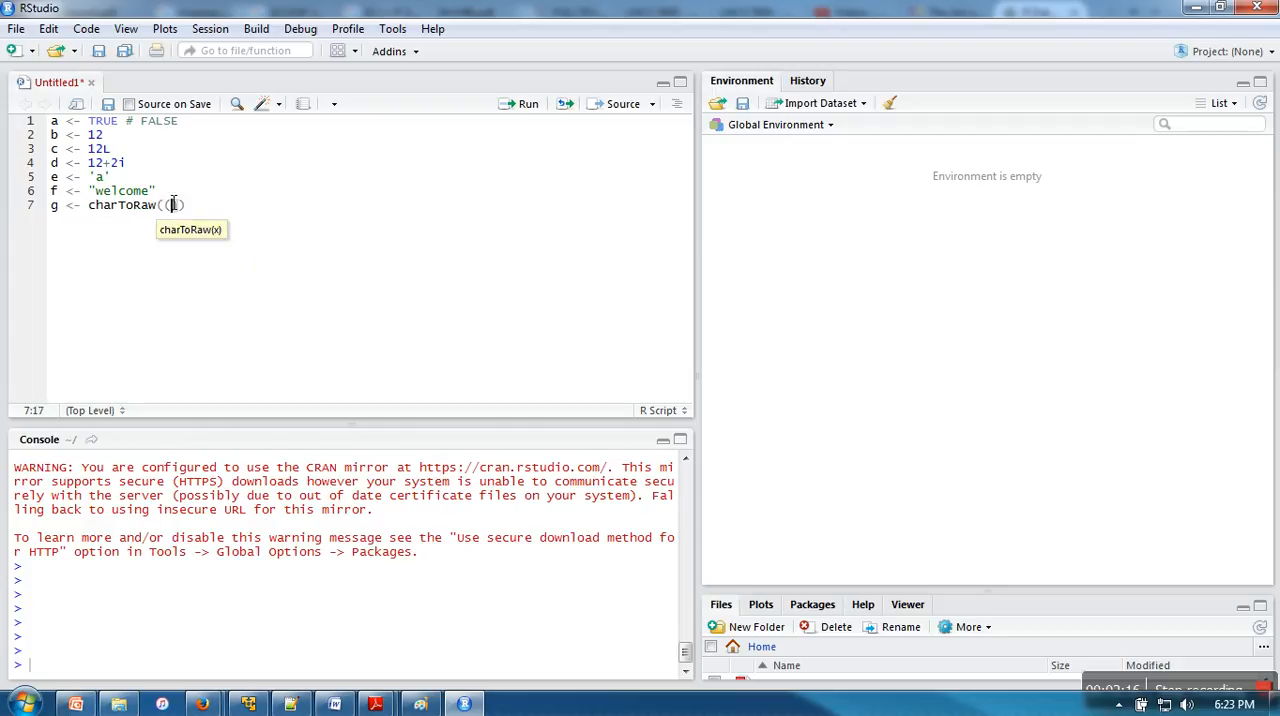
{"action": "type", "text": "\"a"}
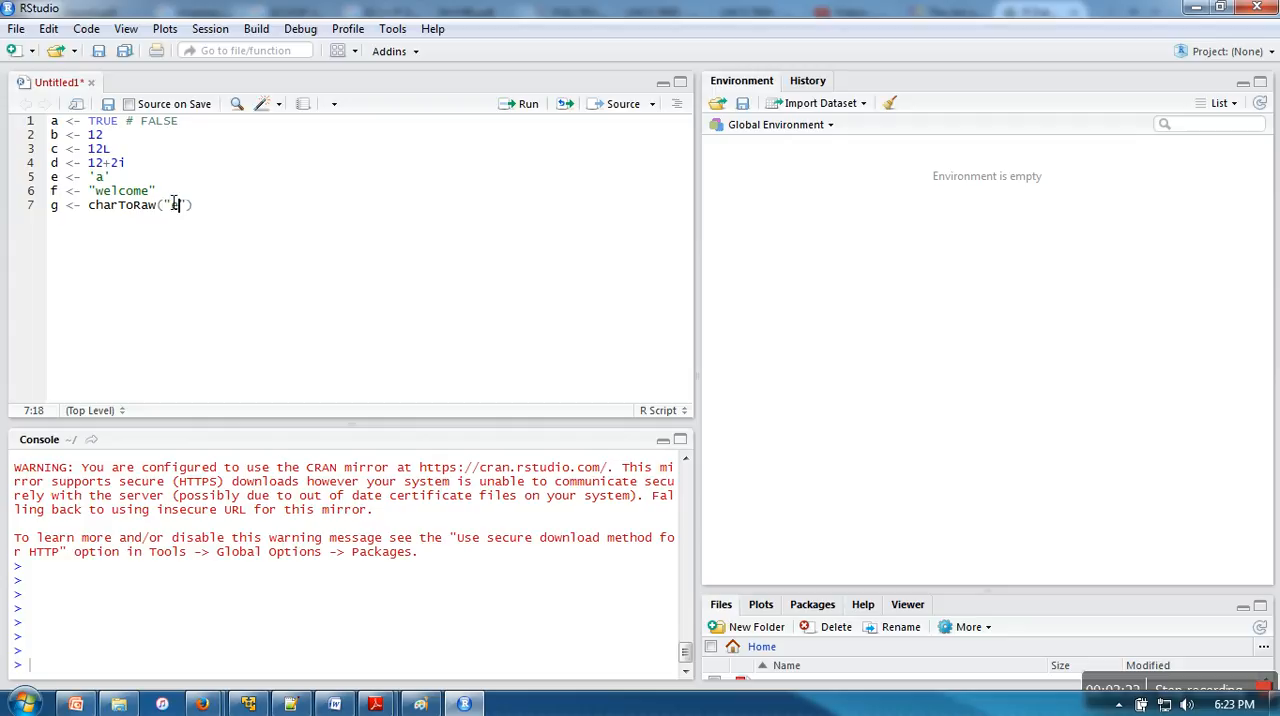
{"action": "type", "text": "elcome"}
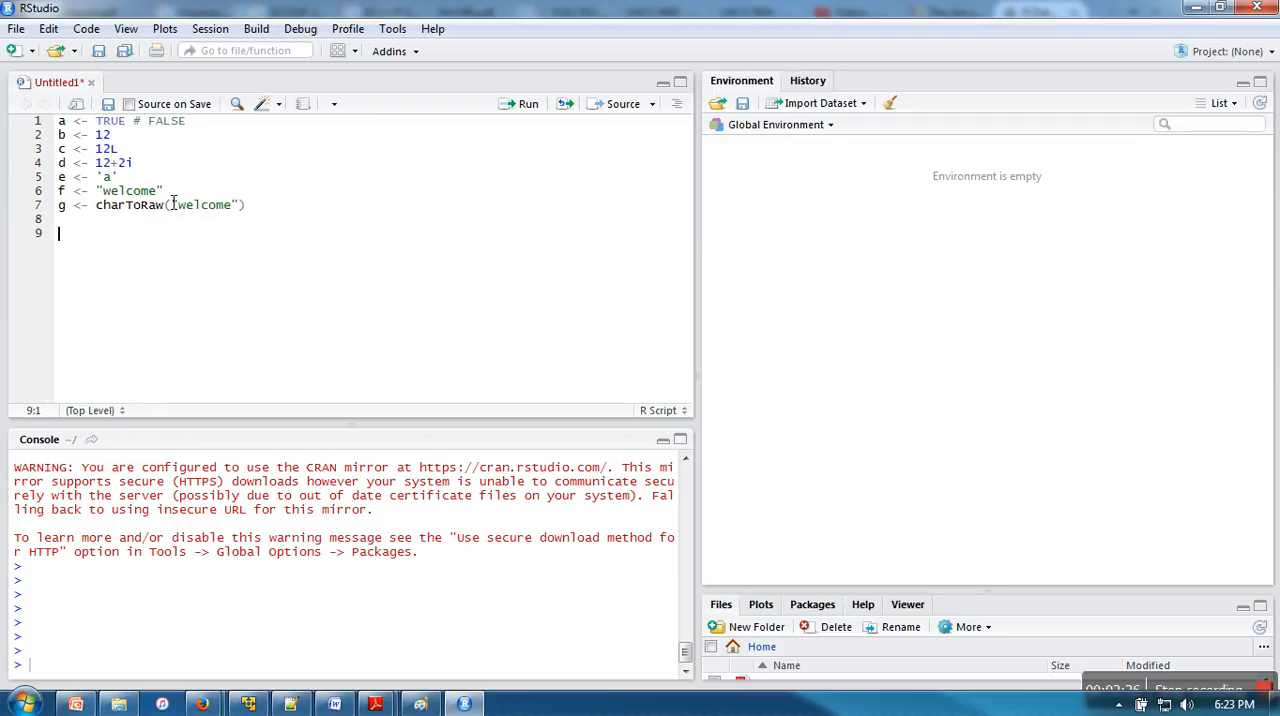
Write seven `print(class(...))` lines for variables a through g.
{"action": "type", "text": "print("}
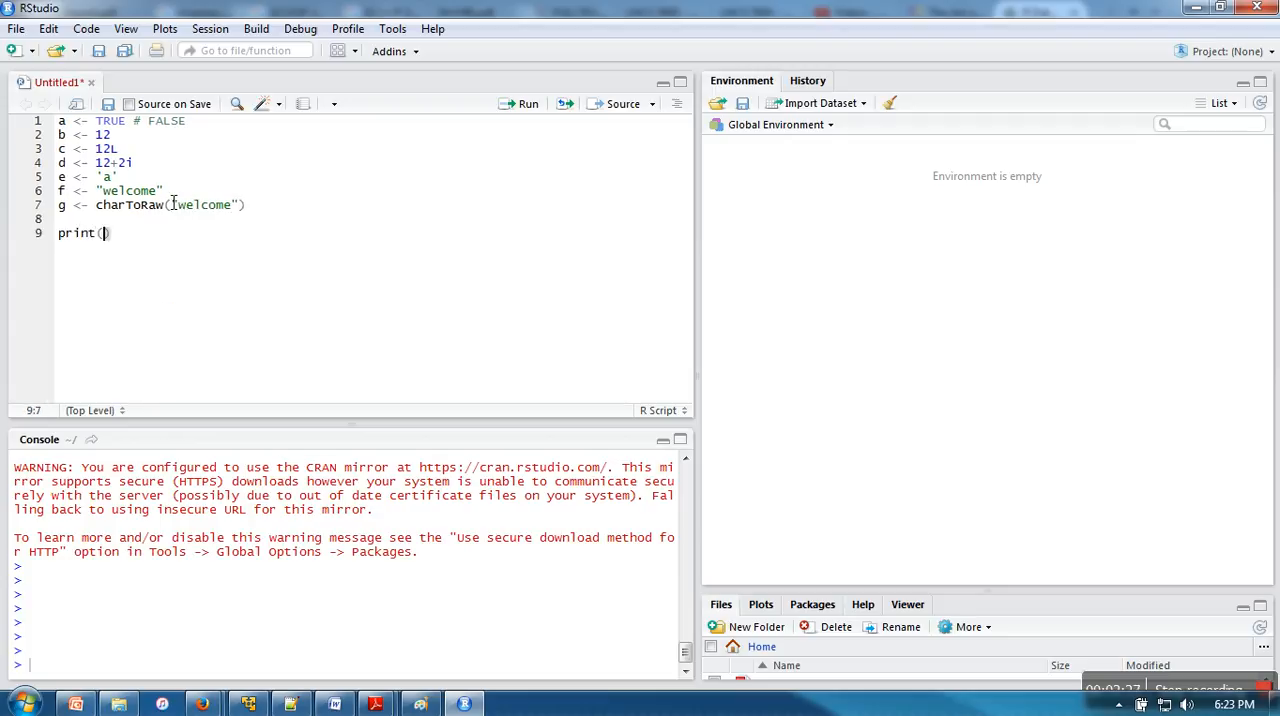
{"action": "type", "text": "class(a"}
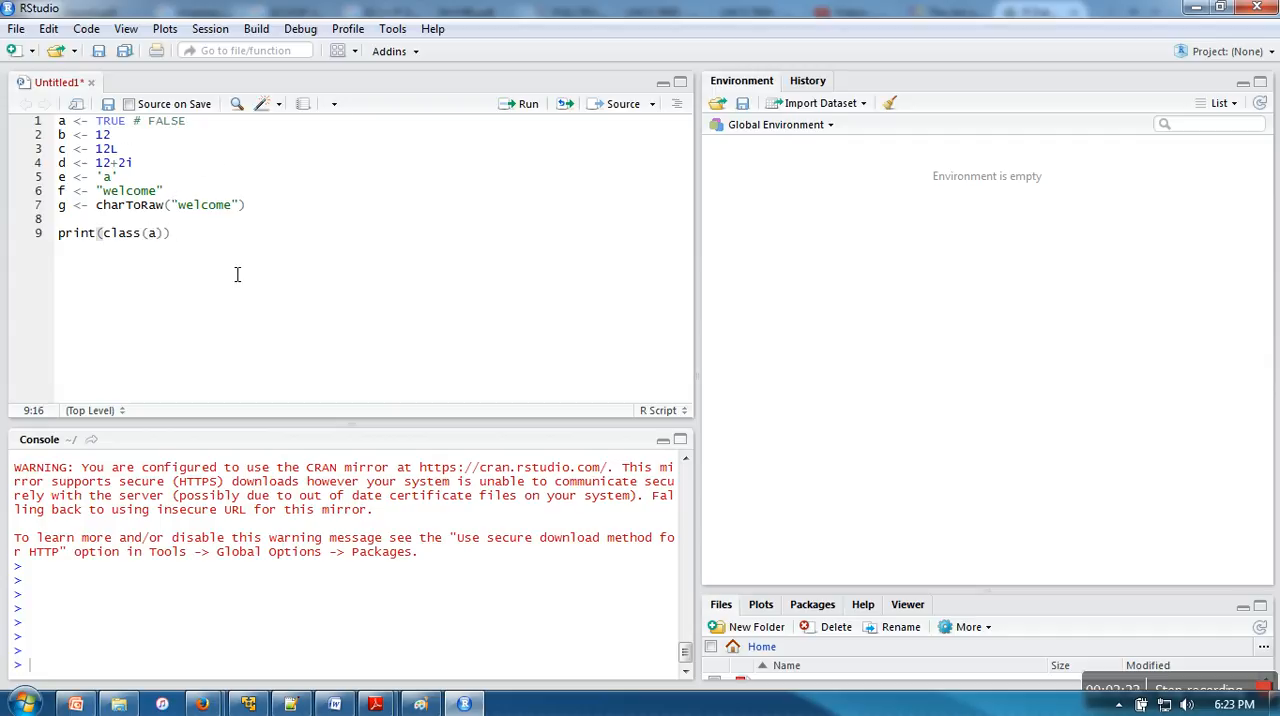
{"action": "type", "text": "print(c)"}
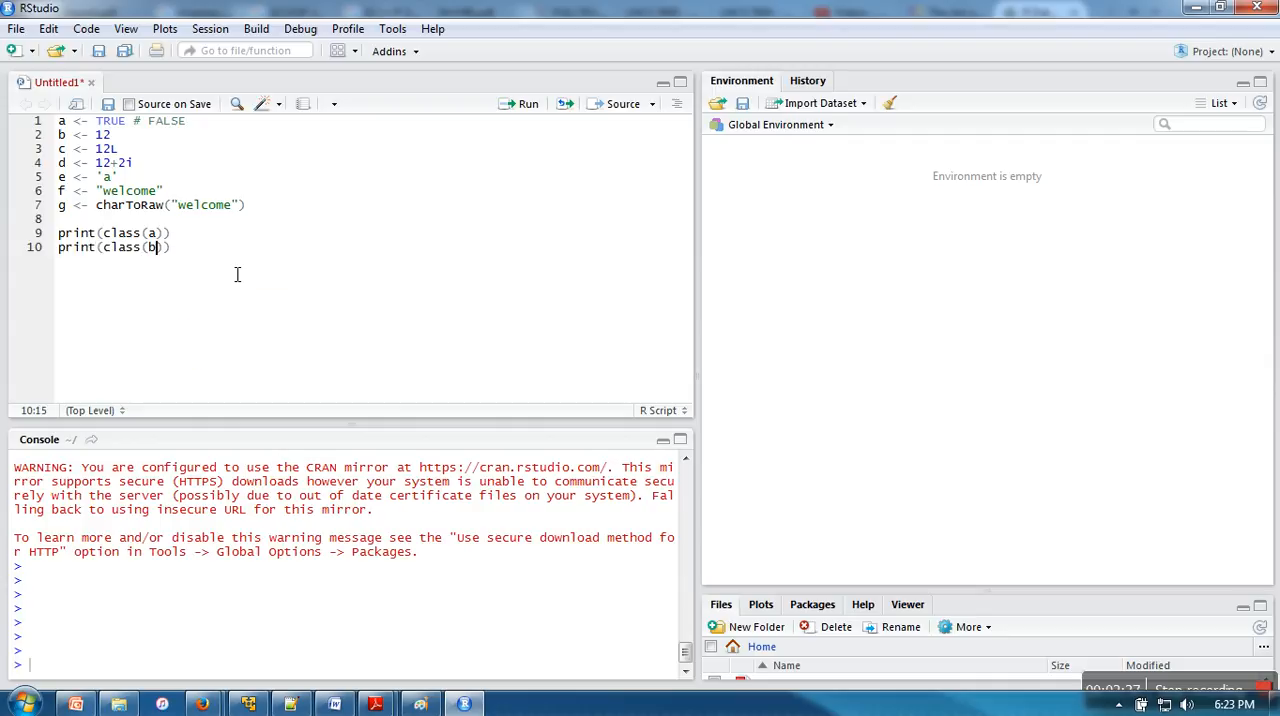
{"action": "type", "text": "print(class(d"}
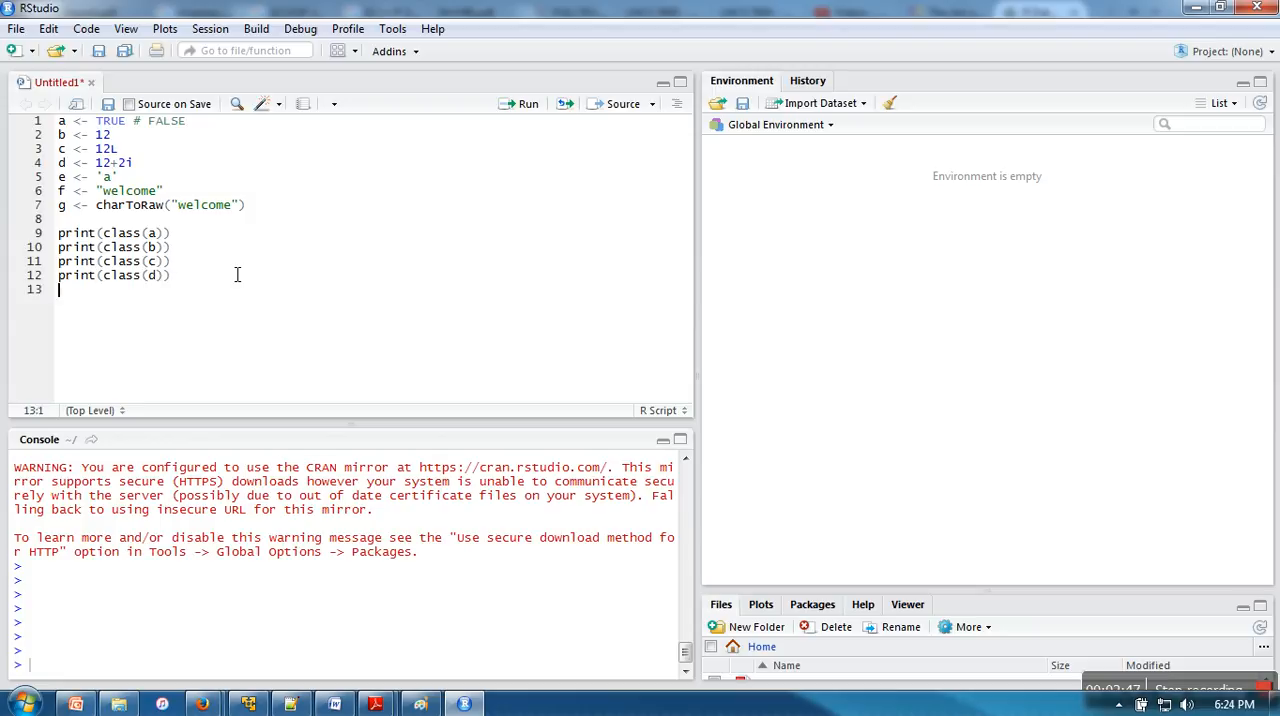
{"action": "type", "text": "print(class()"}
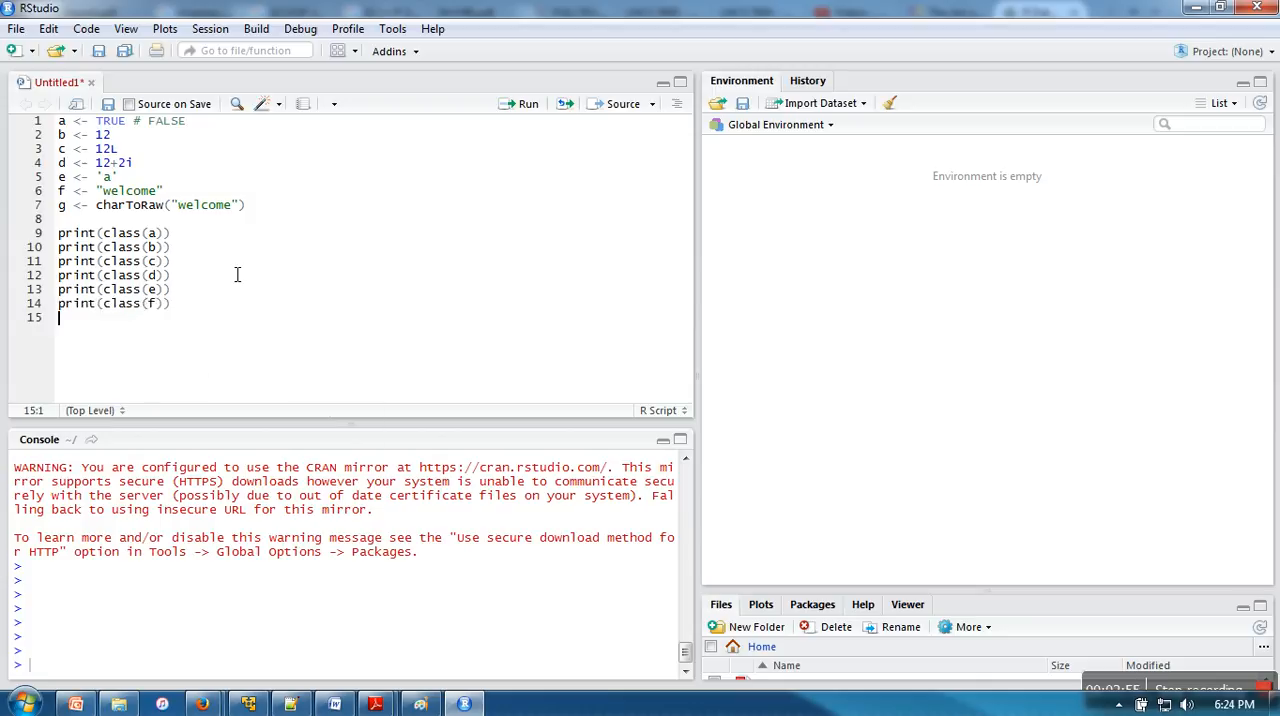
{"action": "type", "text": "print(claass(g"}
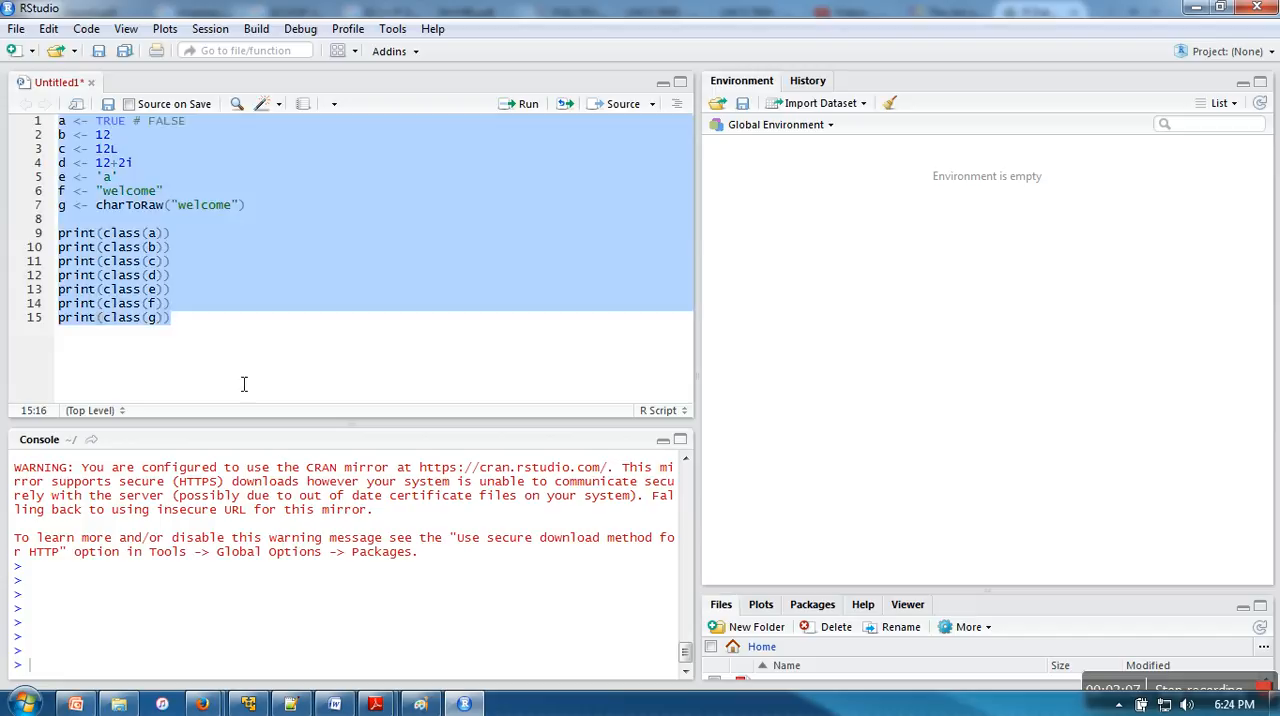
{"action": "mouse_move", "coordinate": [304, 244]}
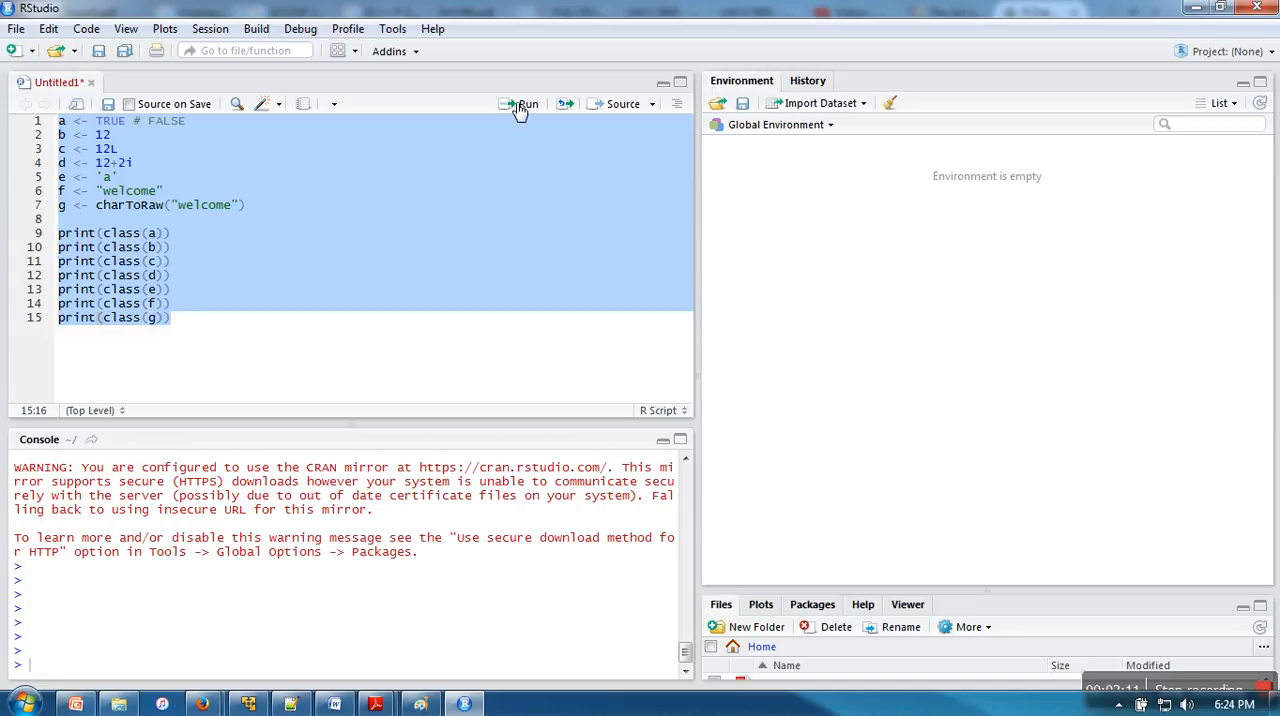
Run the whole script, printing logical, numeric, integer, complex, character and raw classes.
{"action": "left_click", "coordinate": [520, 104]}
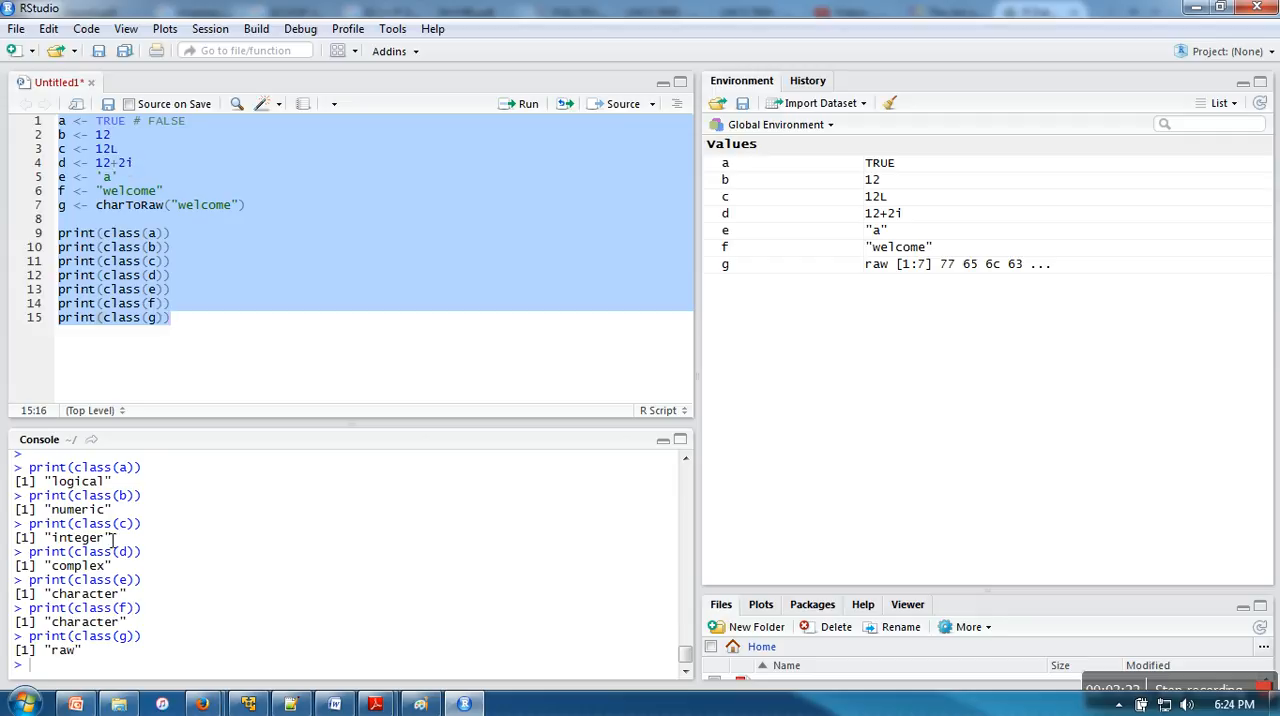
{"action": "mouse_move", "coordinate": [118, 608]}
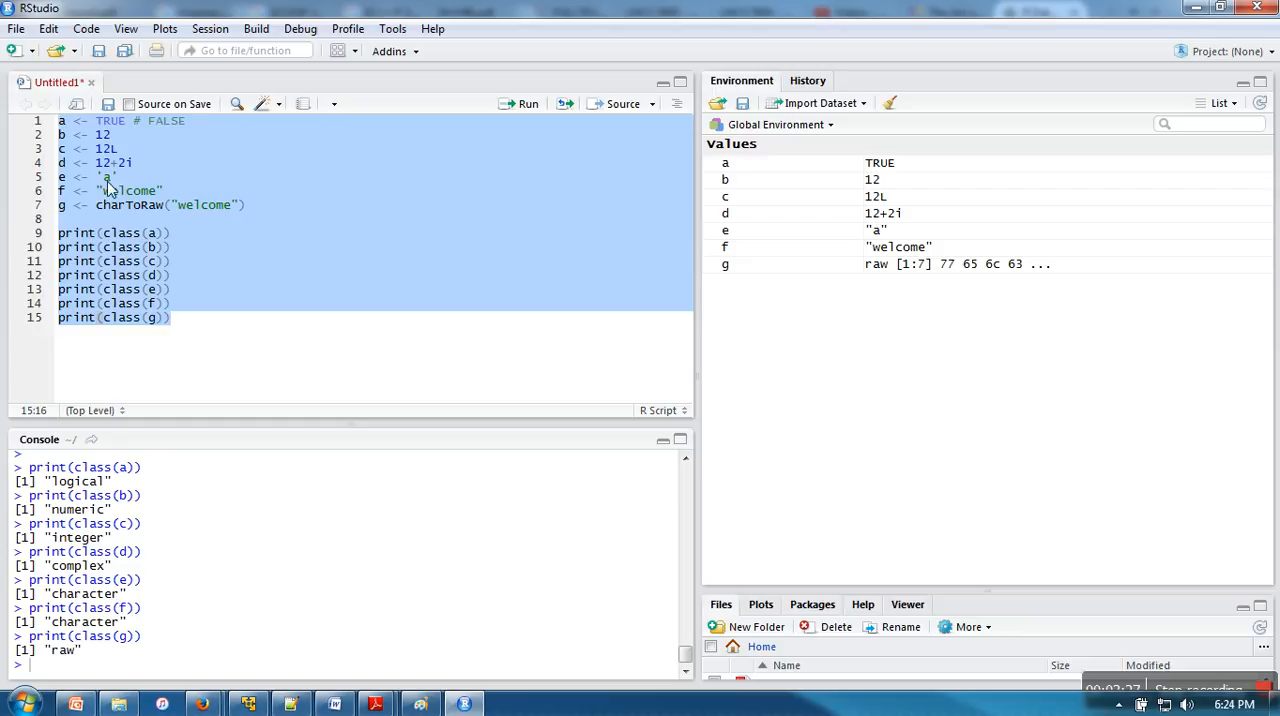
{"action": "mouse_move", "coordinate": [140, 138]}
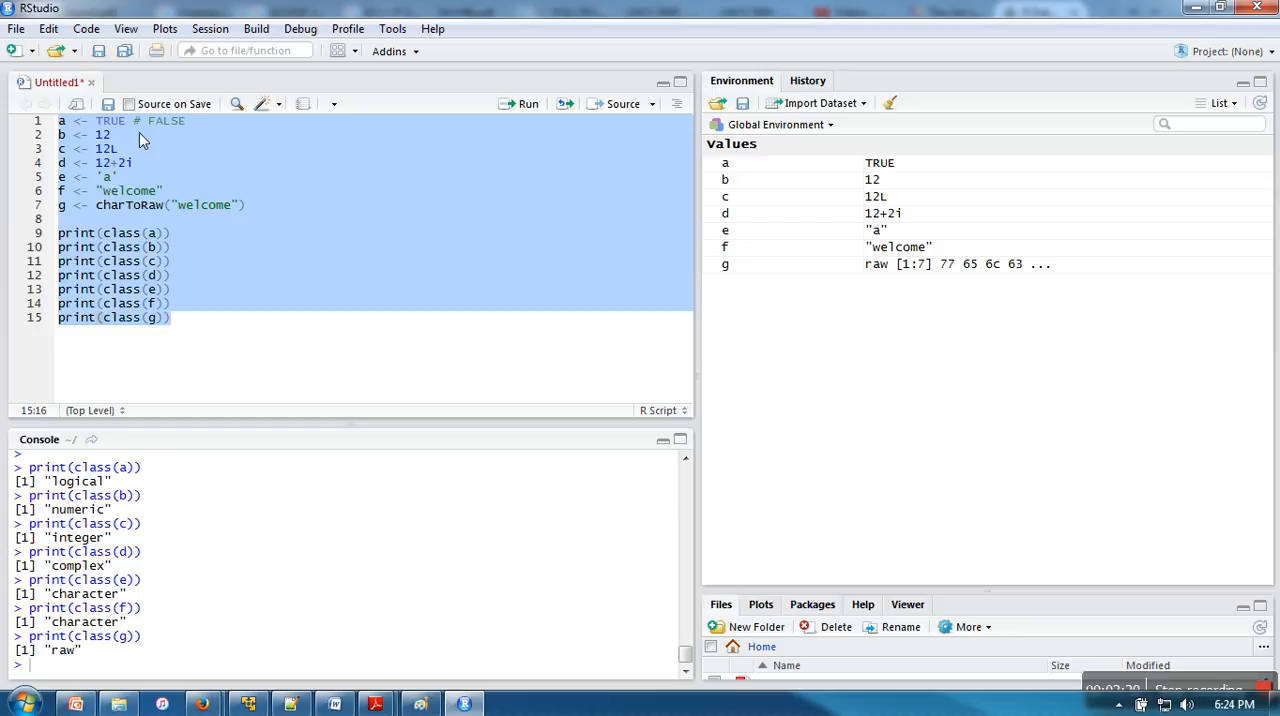
{"action": "mouse_move", "coordinate": [136, 200]}
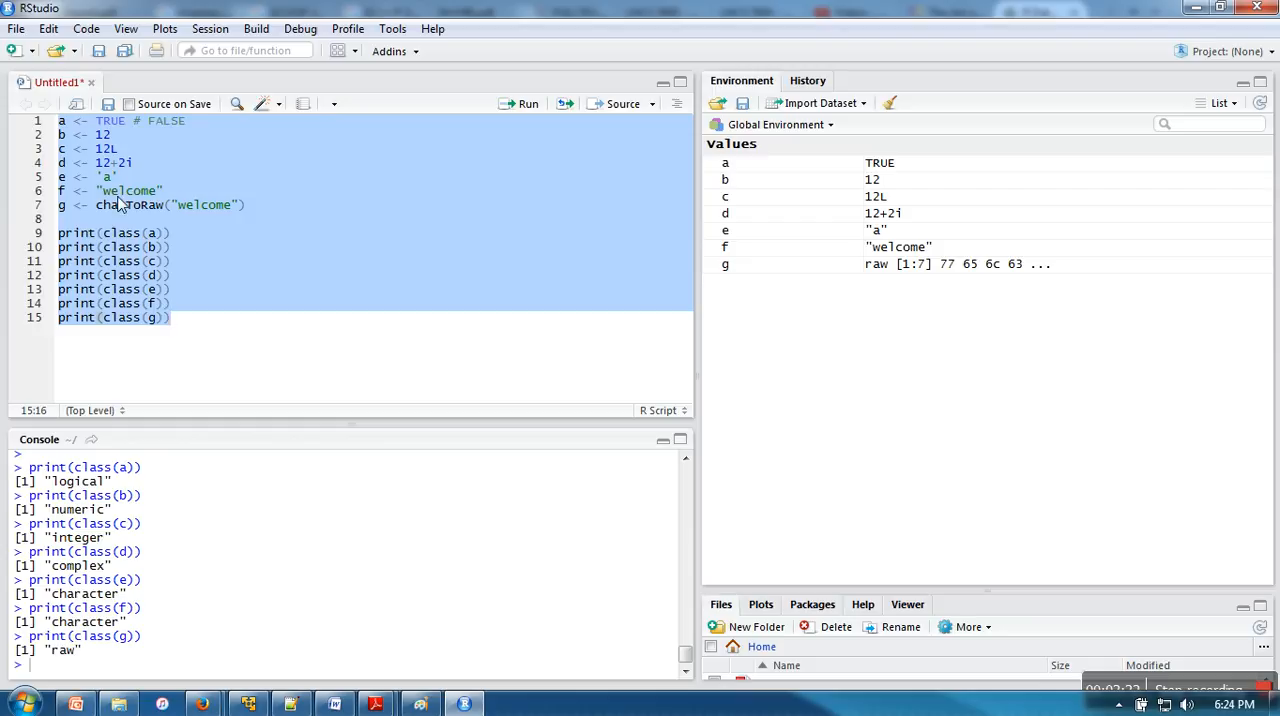
{"action": "mouse_move", "coordinate": [210, 216]}
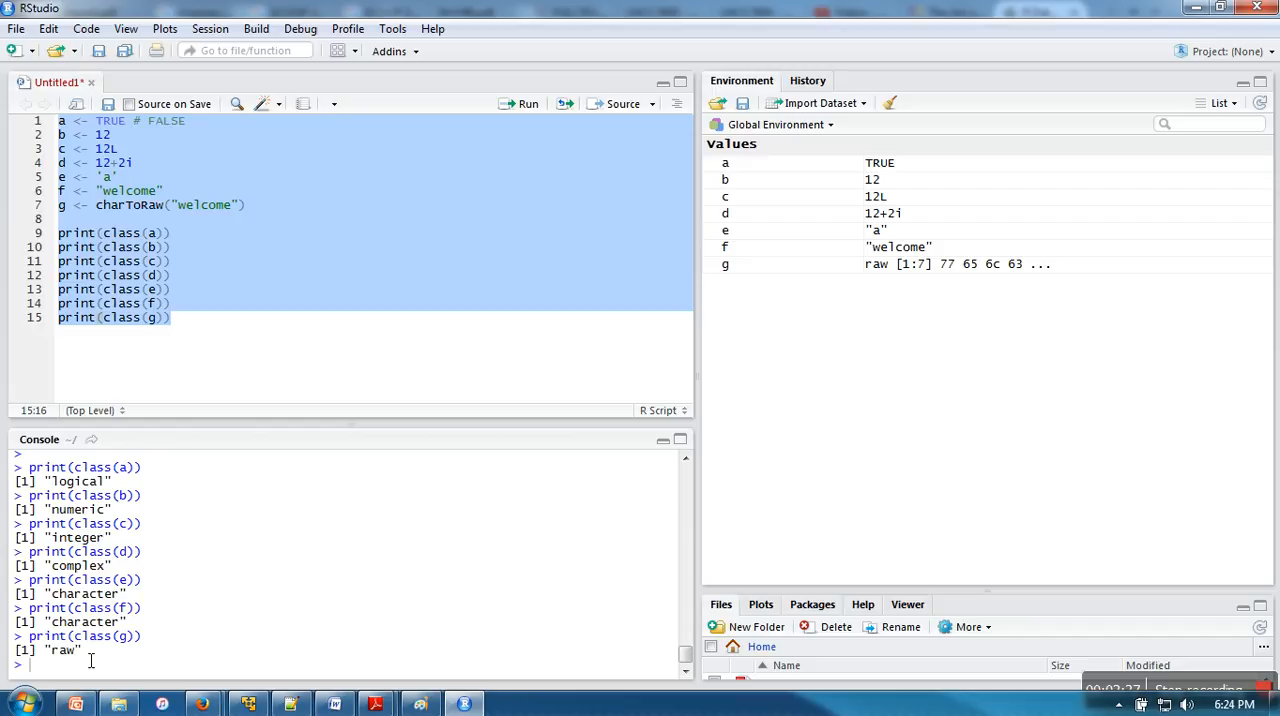
{"action": "left_click", "coordinate": [172, 316]}
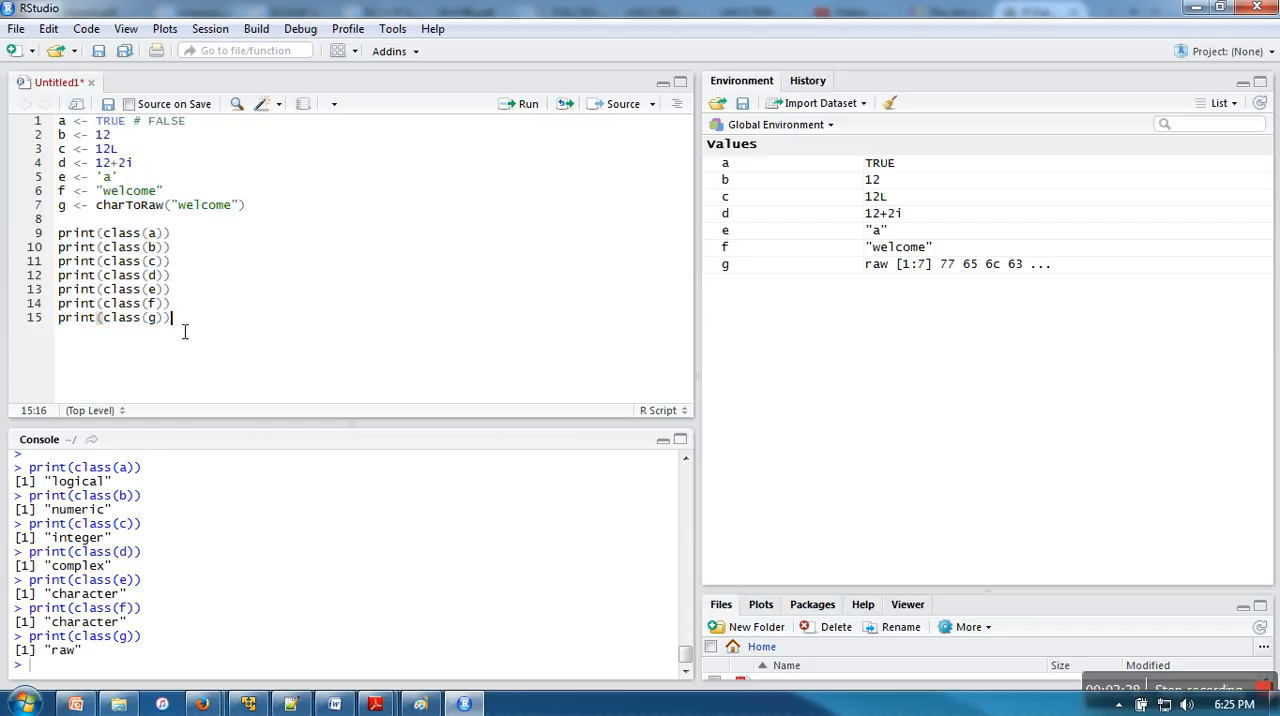
Add `print(g)` and run it to show bytes 77 65 6c 63 6f 6d 65.
{"action": "type", "text": "print(g"}
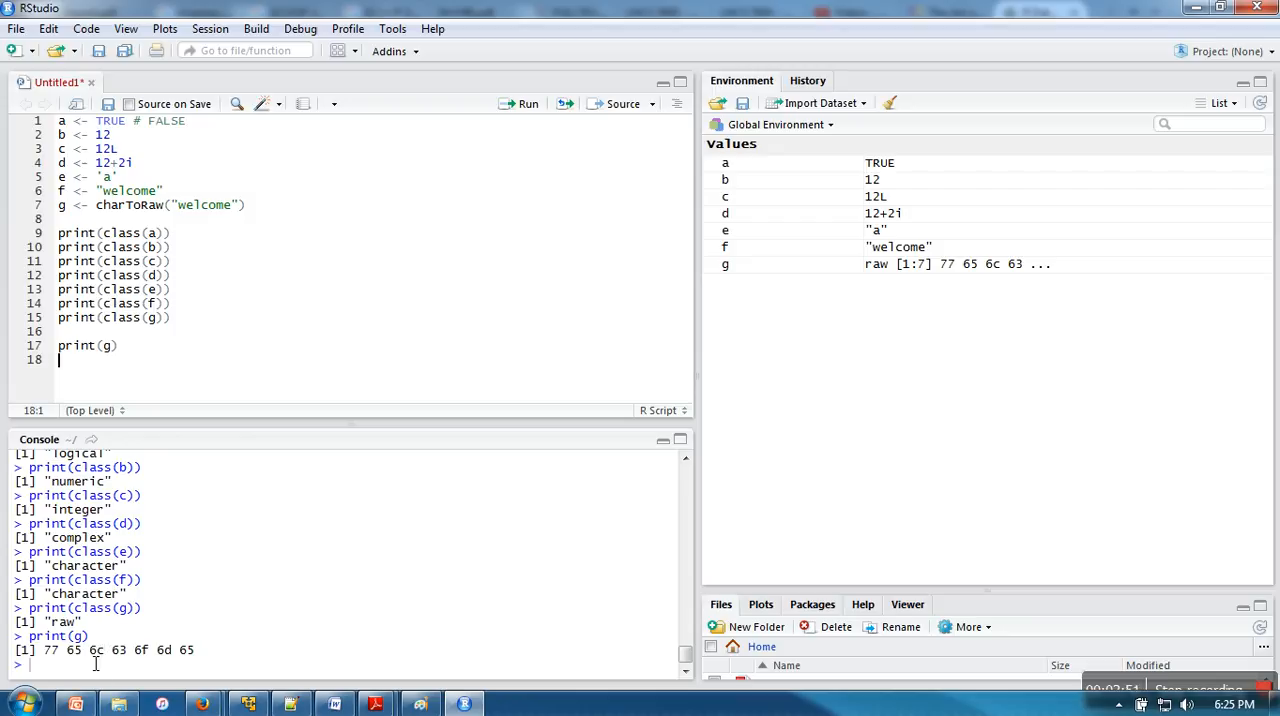
{"action": "mouse_move", "coordinate": [188, 226]}
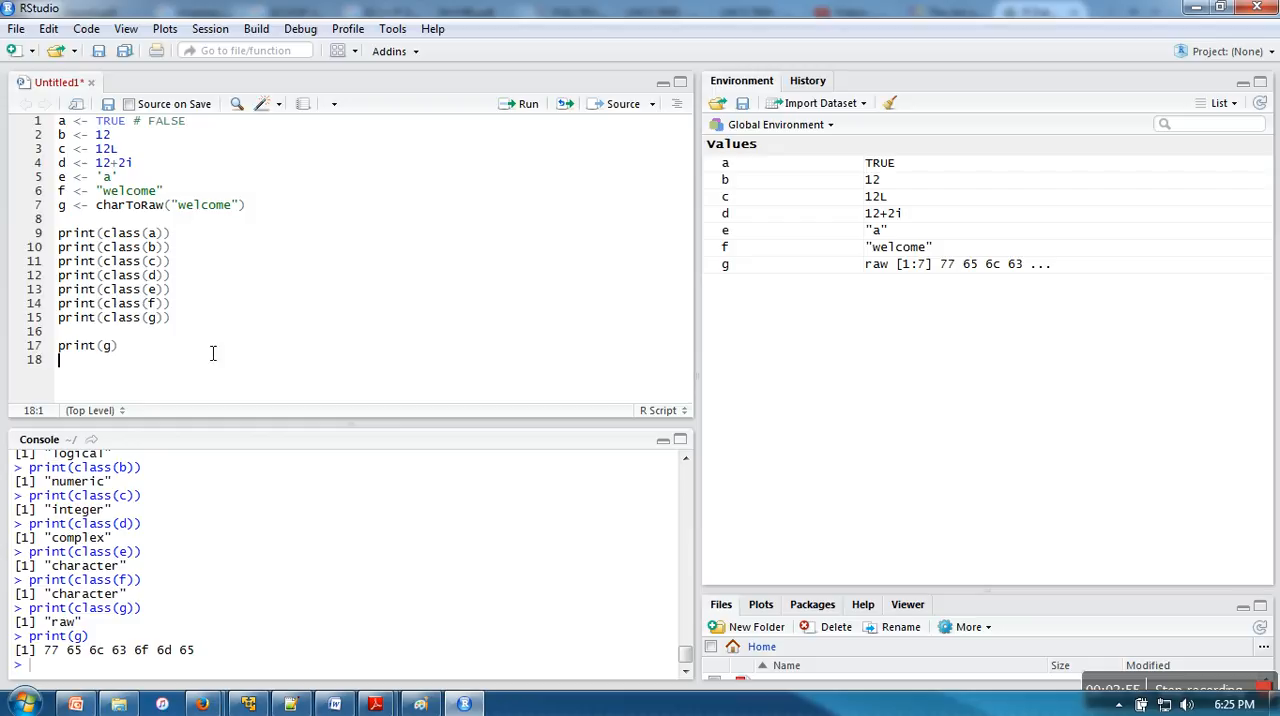
{"action": "mouse_move", "coordinate": [248, 242]}
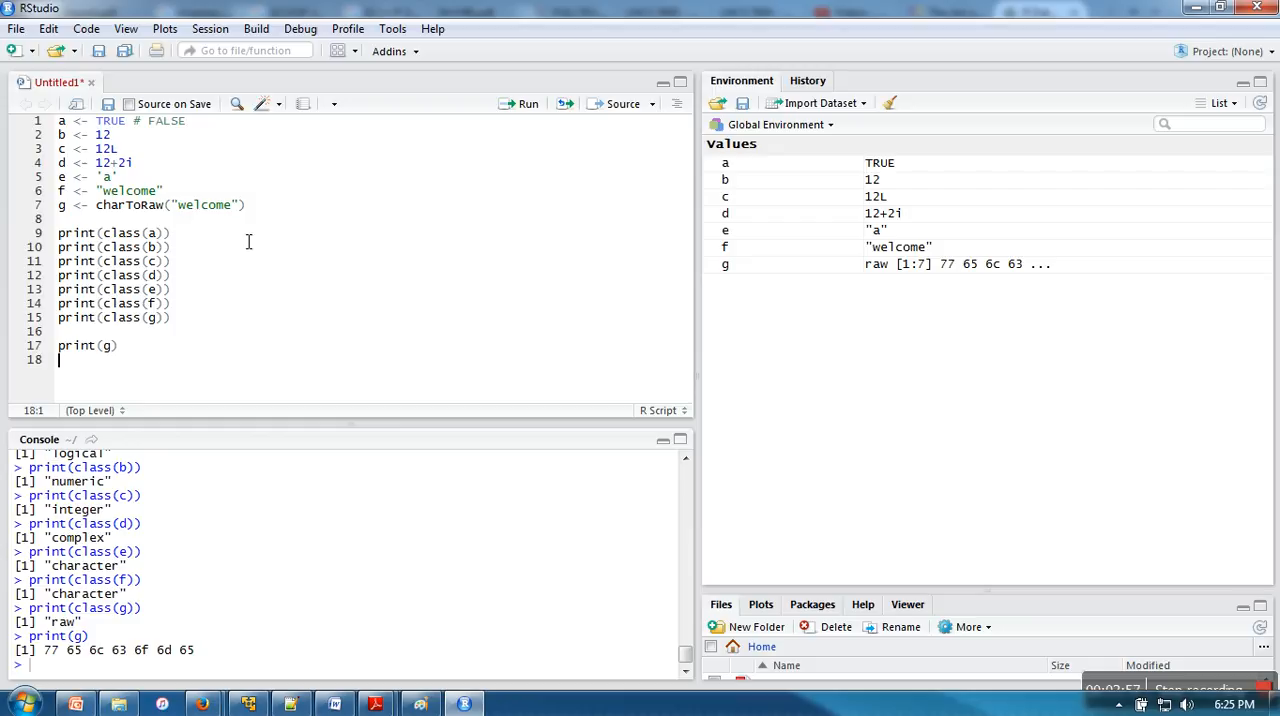
{"action": "mouse_move", "coordinate": [230, 234]}
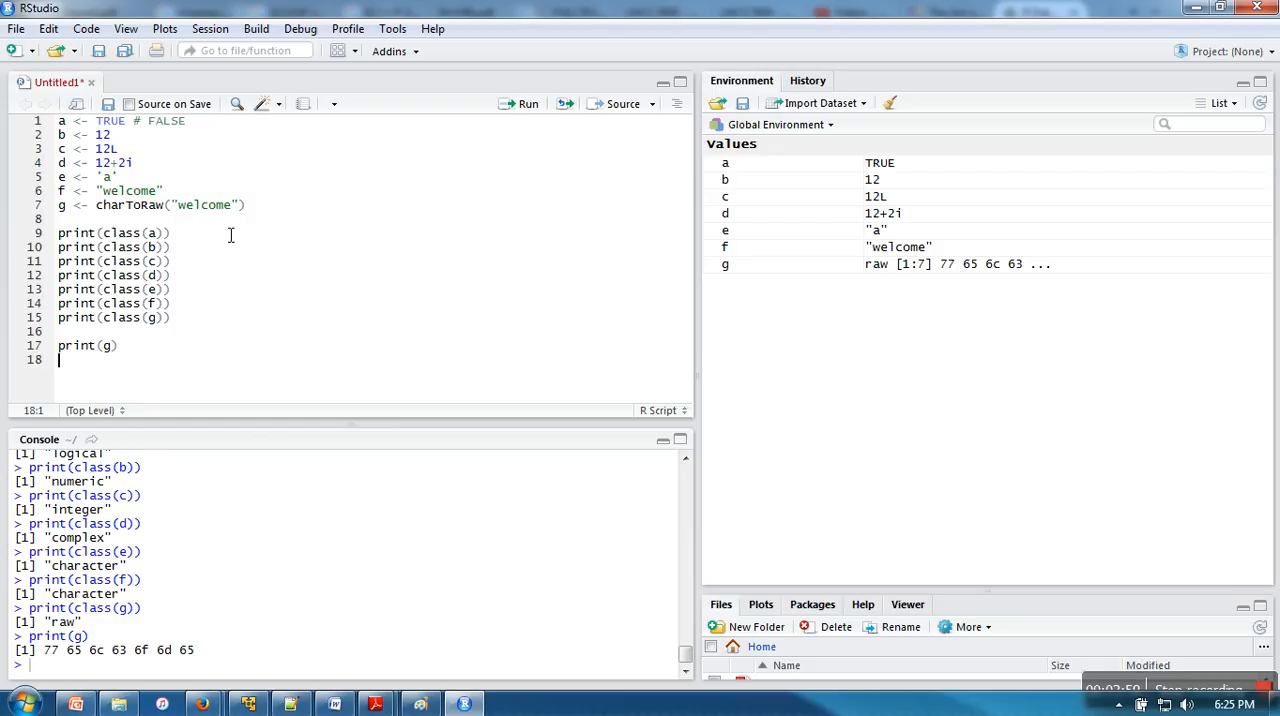